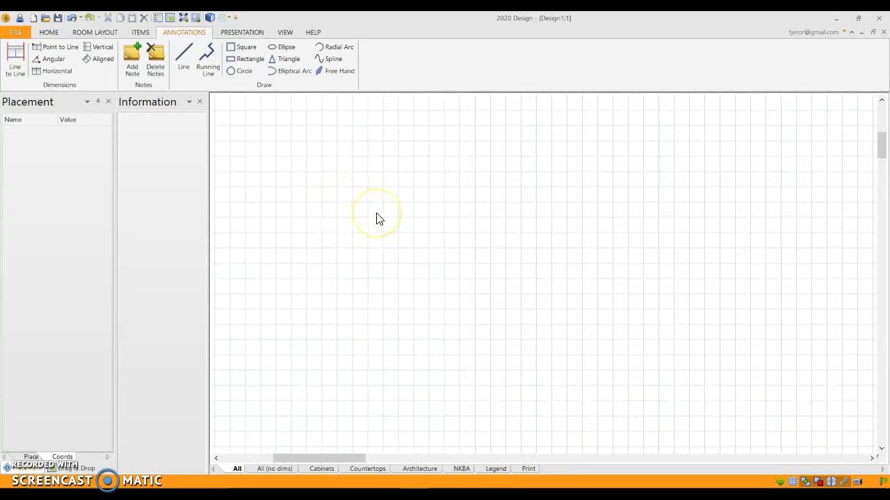
mouse_move(433, 236)
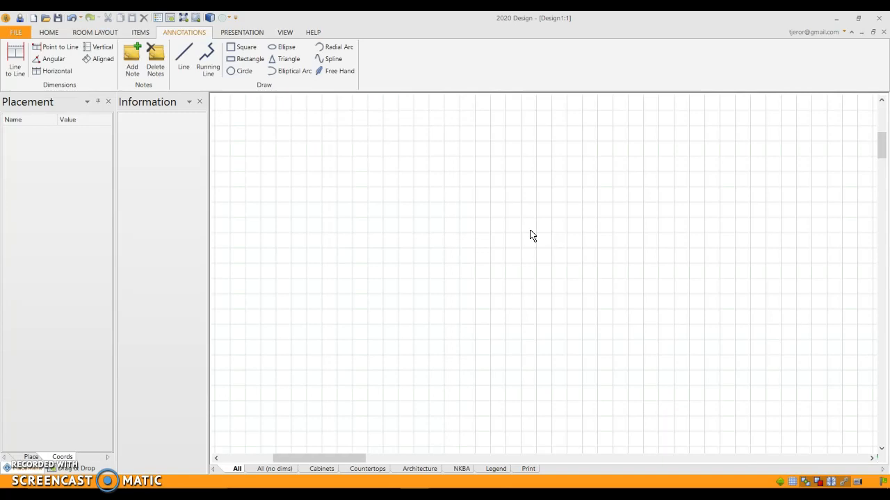
Step: Draw continuous walls from a 50-inch first section into a closed 200 by 100-inch room
left_click(438, 257)
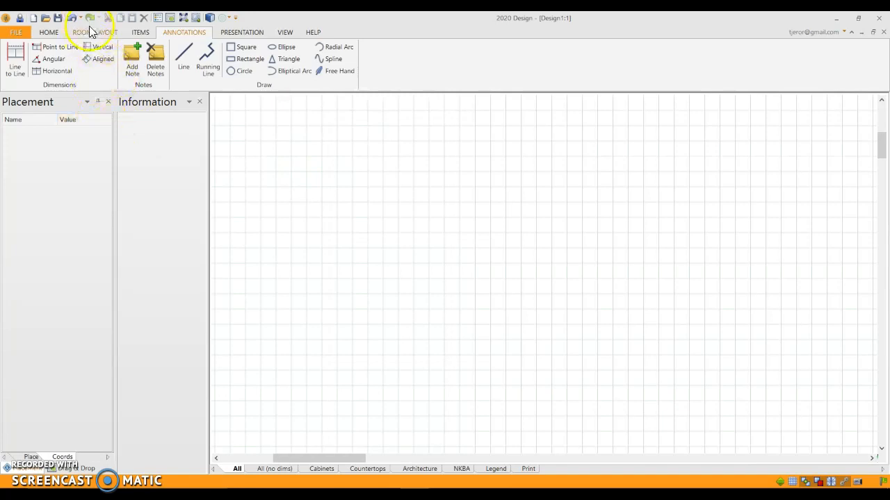
left_click(94, 32)
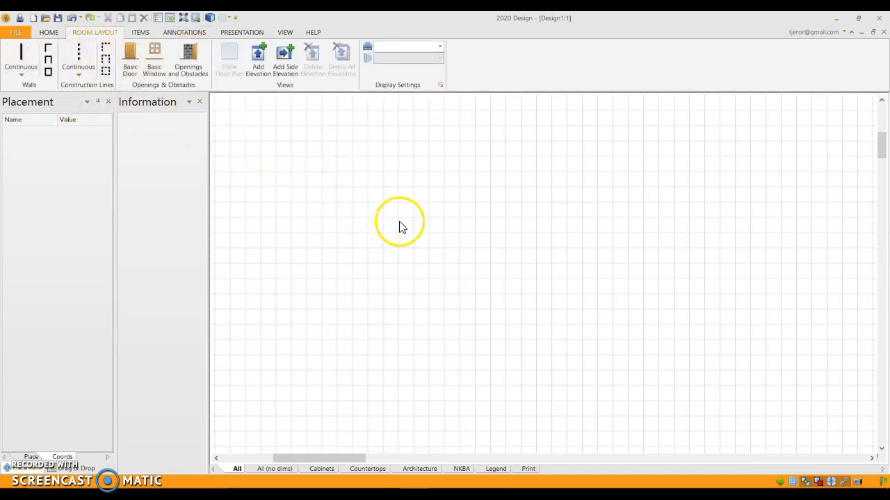
mouse_move(21, 56)
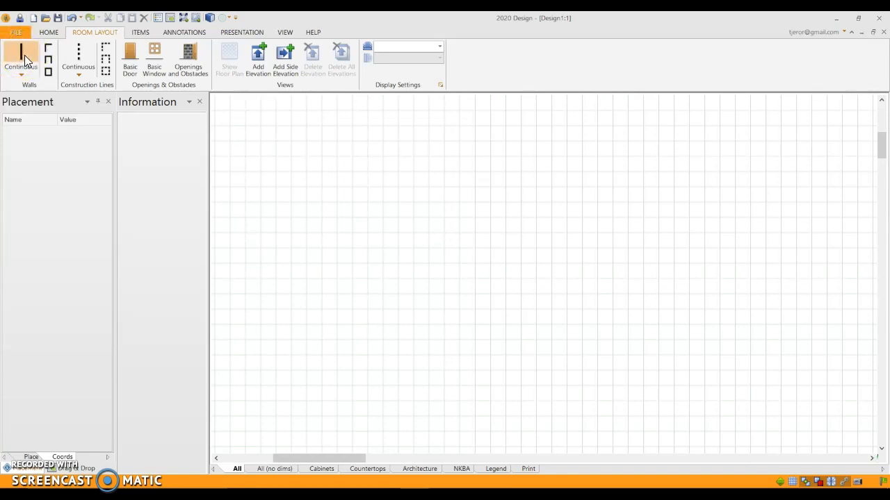
left_click(21, 59)
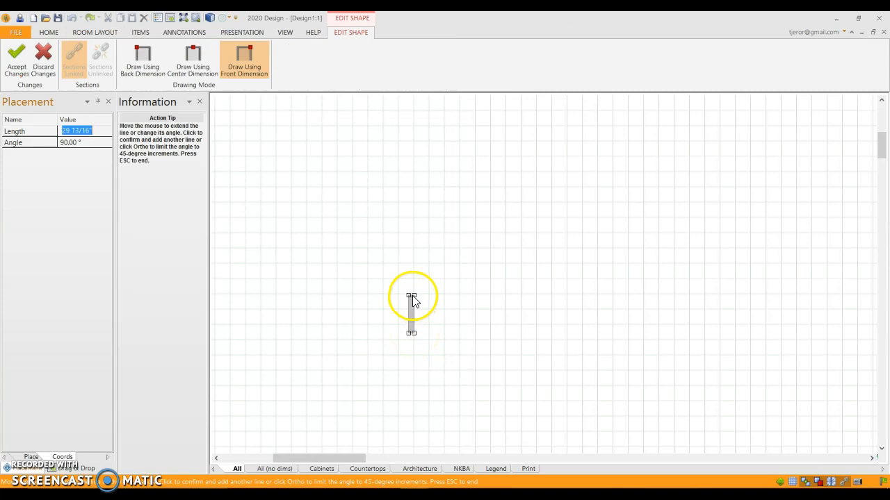
mouse_move(414, 287)
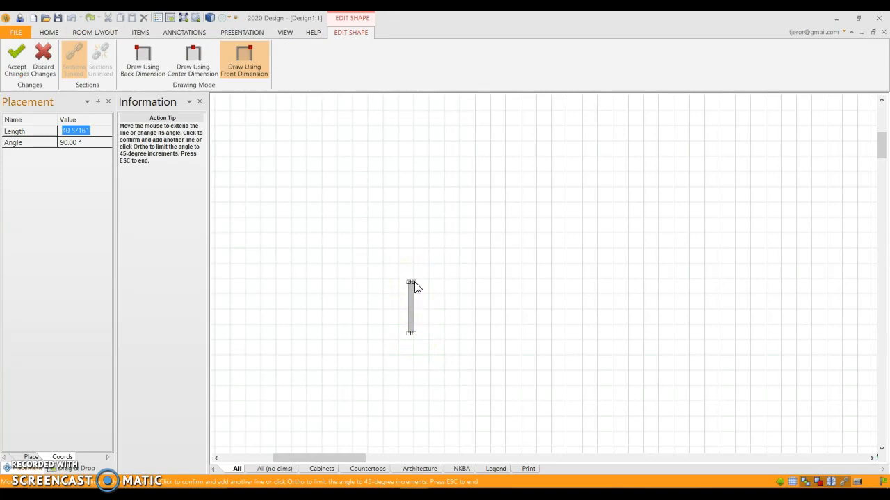
type("50")
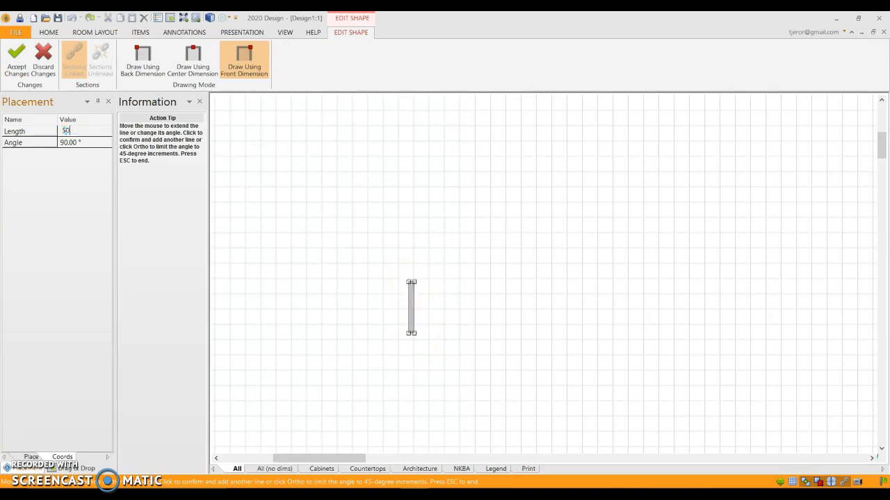
mouse_move(414, 287)
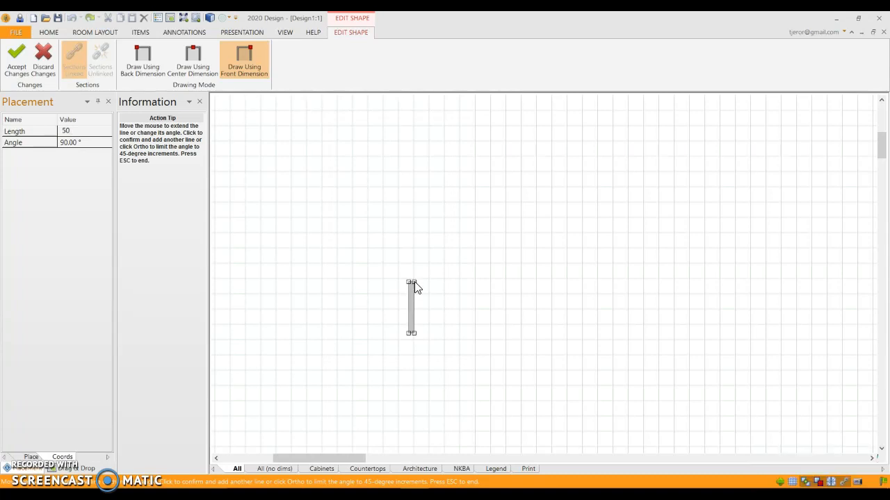
left_click(66, 131)
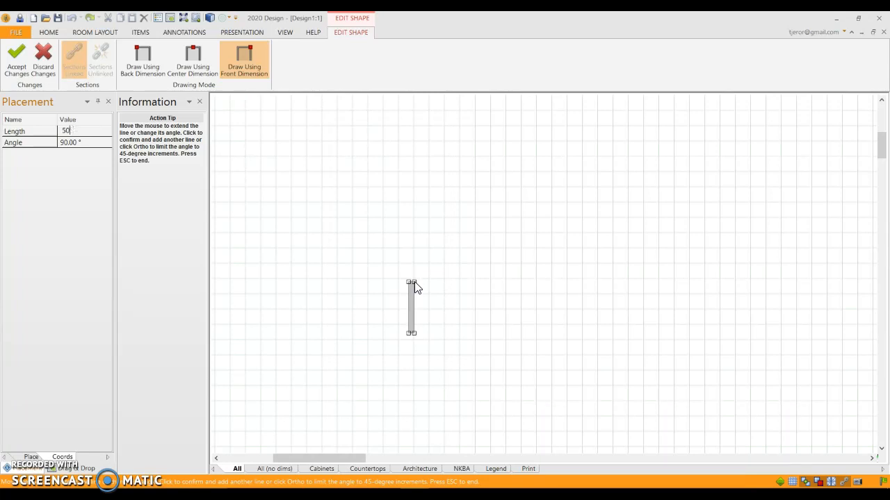
left_click(411, 214)
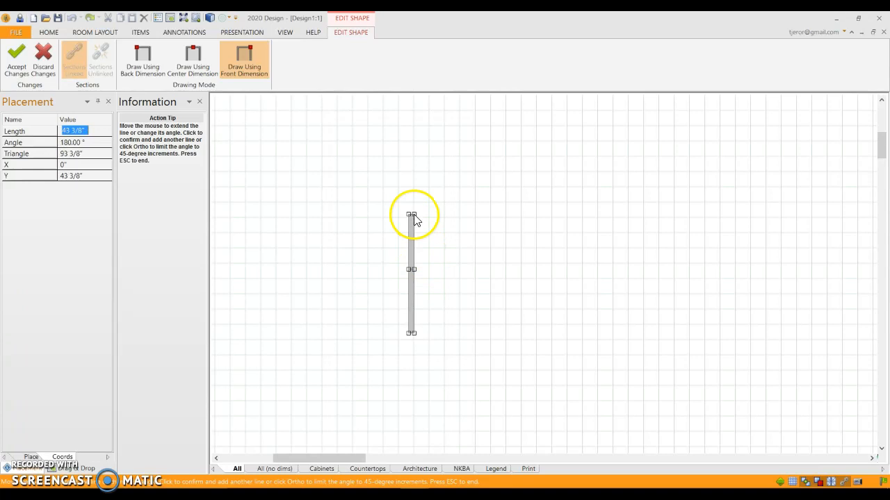
left_click(412, 215)
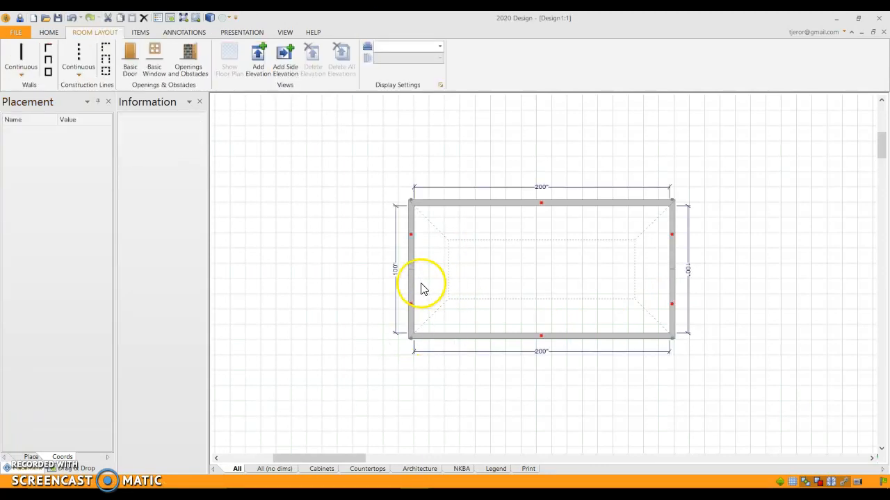
mouse_move(660, 268)
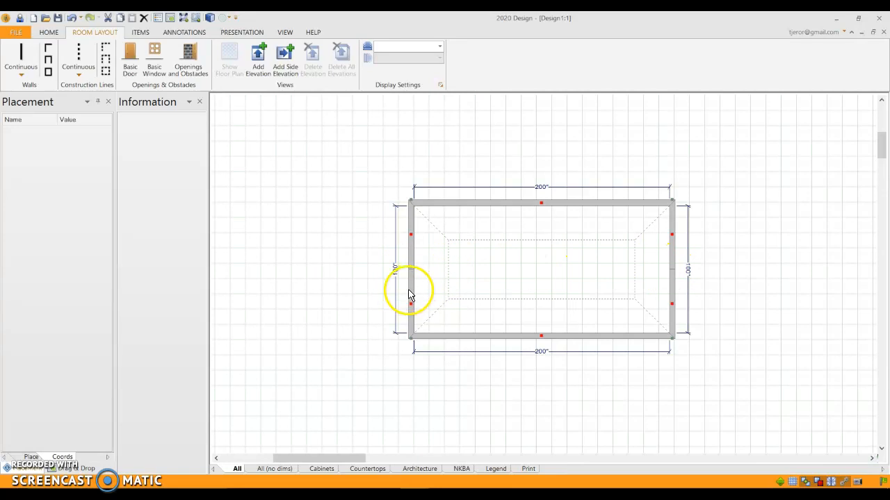
Step: Give the lower left wall section a separate 120-inch end height
left_click(410, 288)
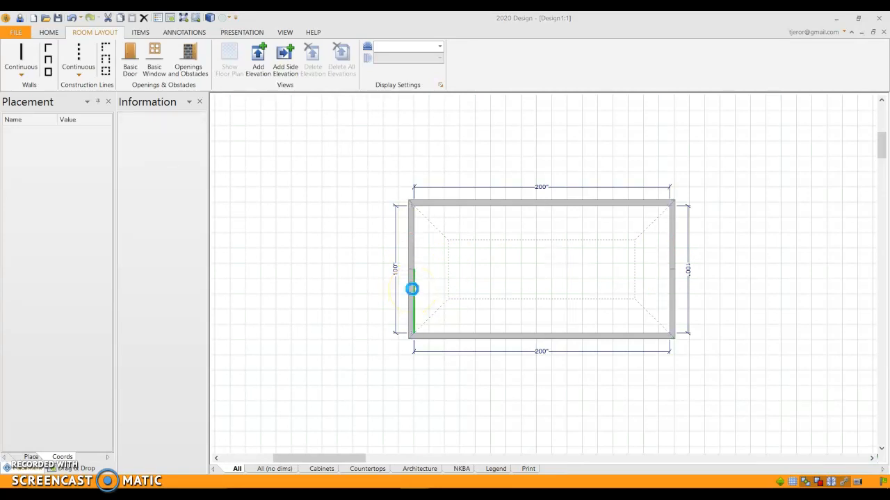
double_click(411, 289)
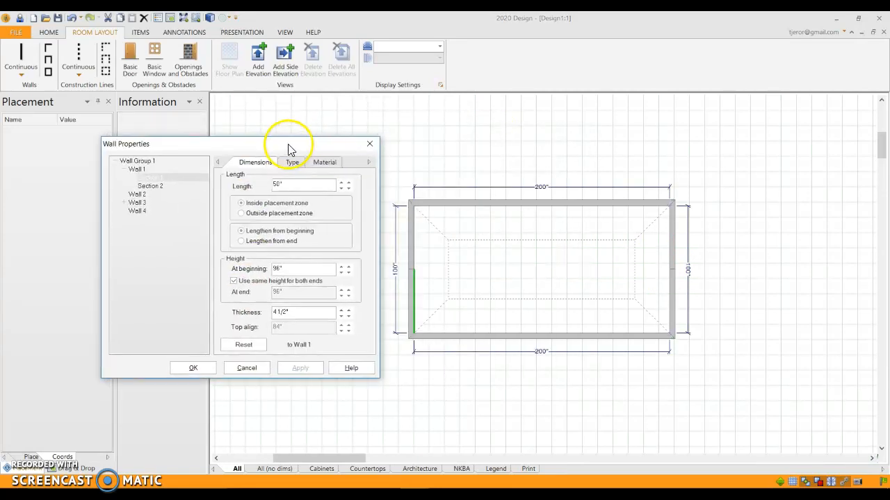
mouse_move(414, 281)
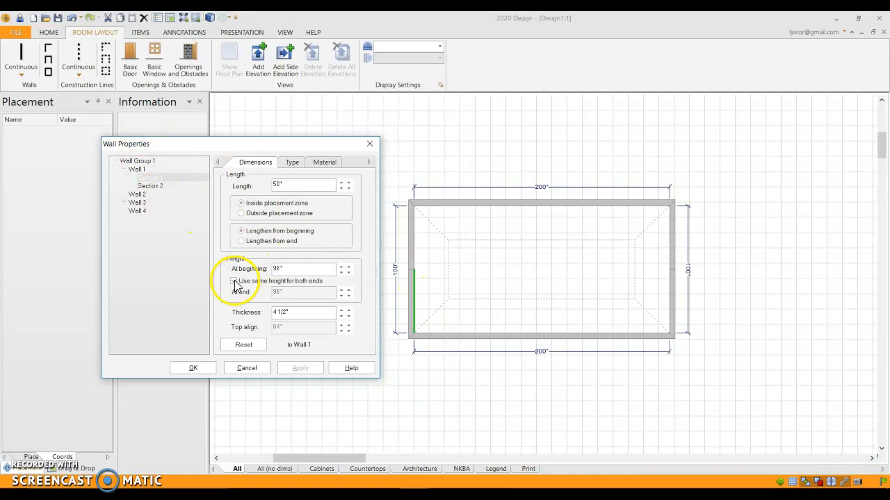
left_click(234, 280)
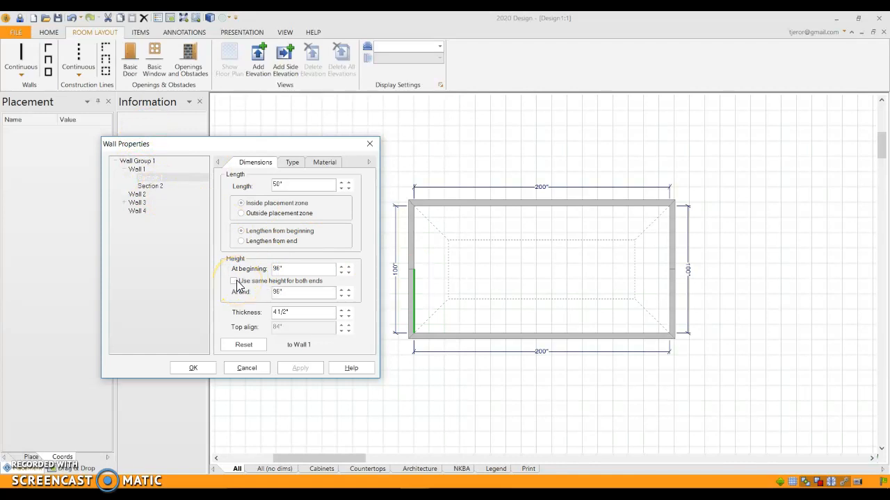
left_click(242, 281)
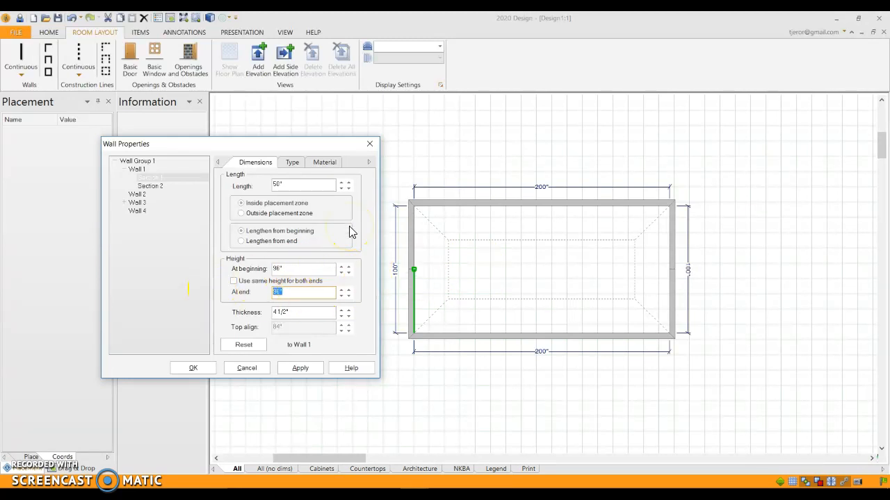
type("120")
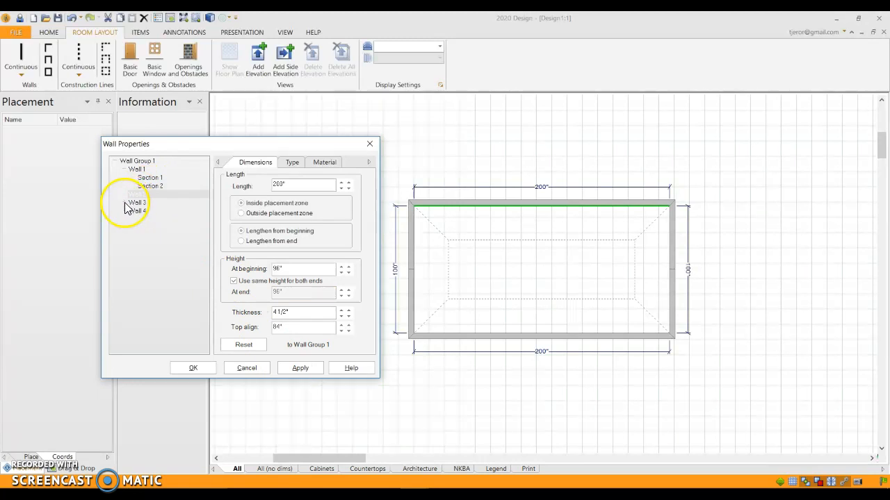
Step: Set 120-inch end heights on the upper left and right wall sections
left_click(137, 169)
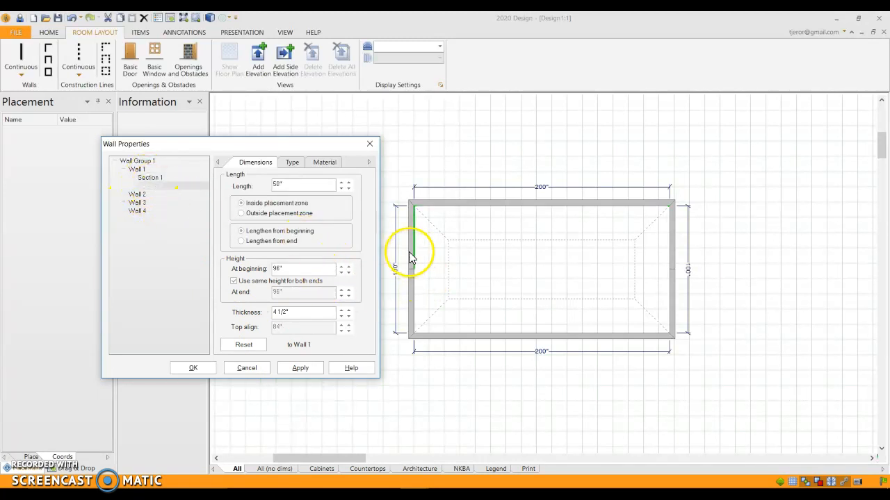
left_click(234, 281)
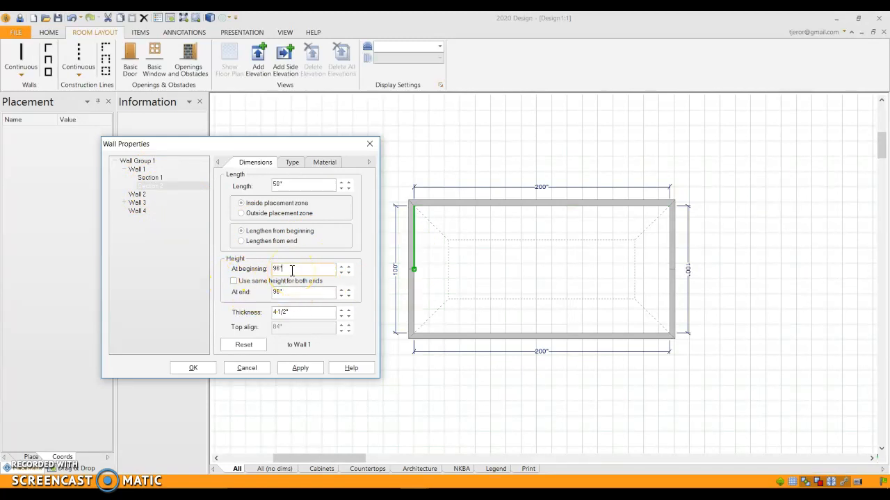
type("12")
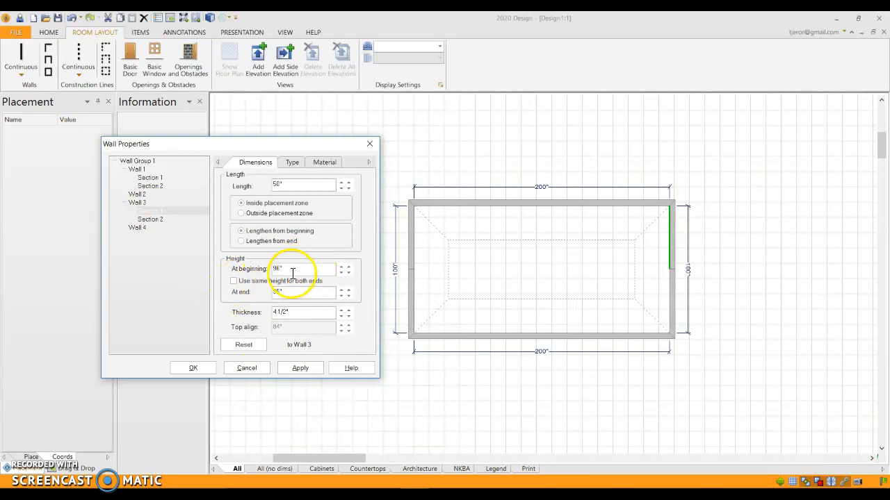
left_click(304, 291)
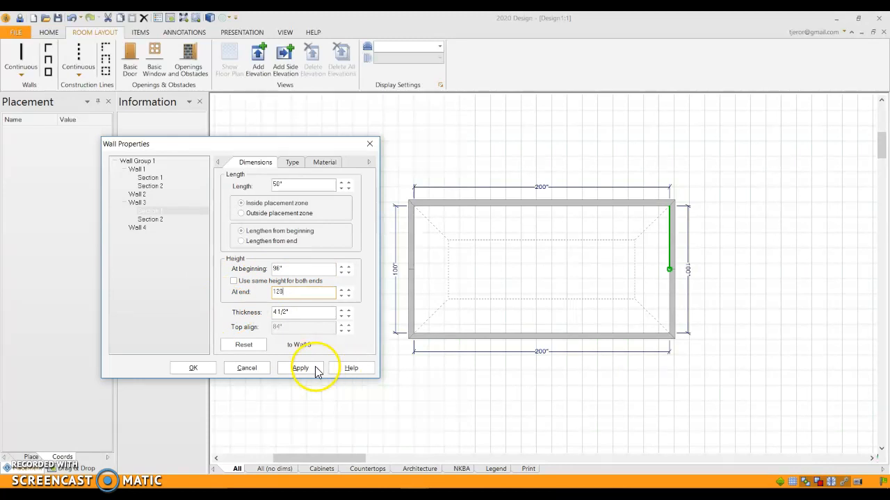
left_click(300, 367)
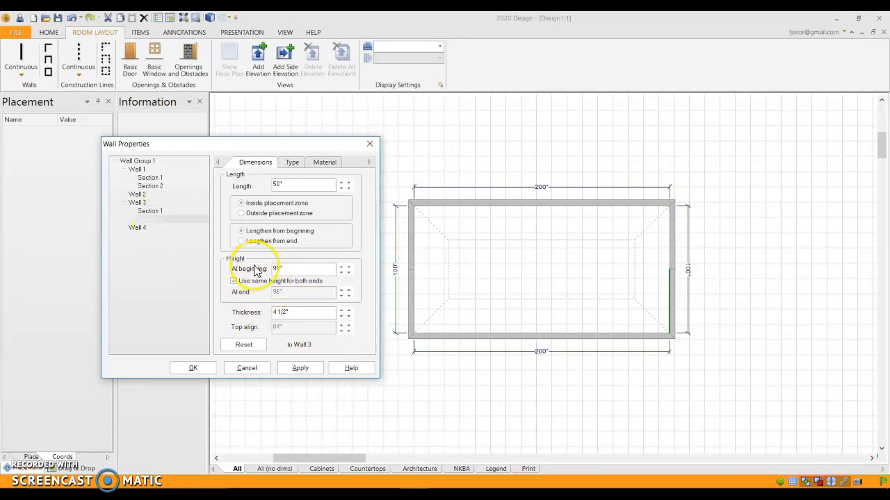
left_click(233, 281)
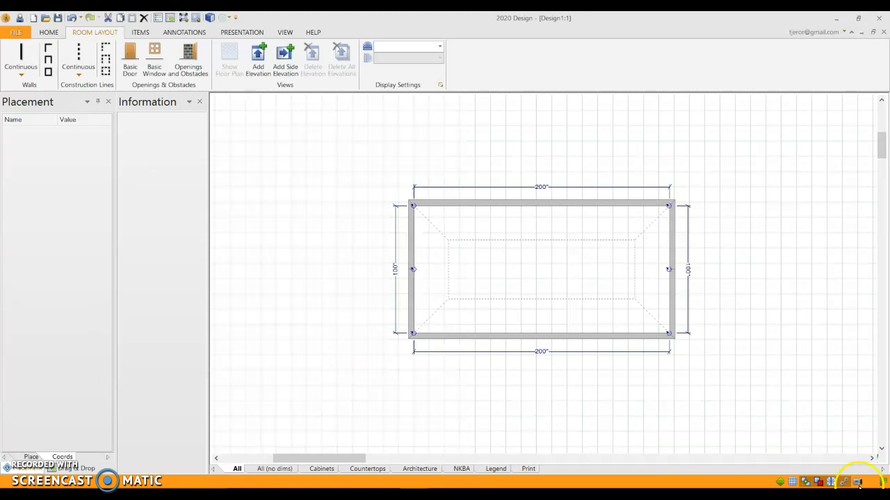
Step: Check the top wall's details and begin placing Continuous walls beside the room
left_click(617, 278)
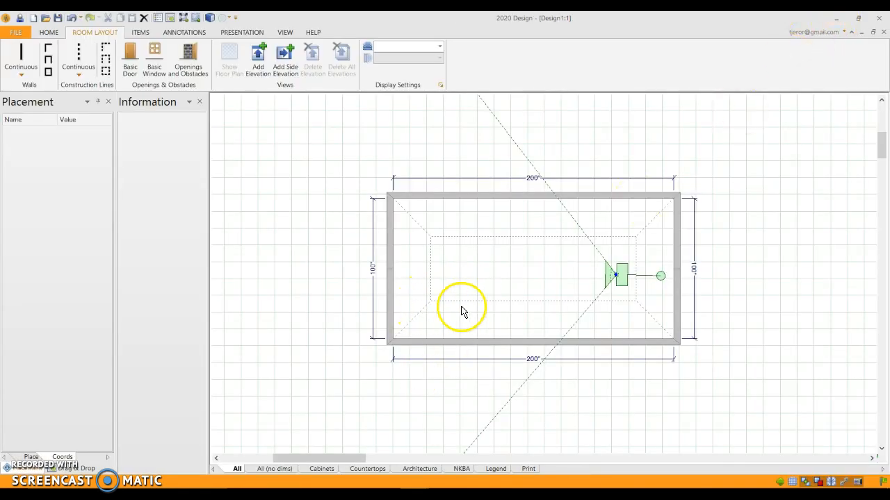
mouse_move(488, 200)
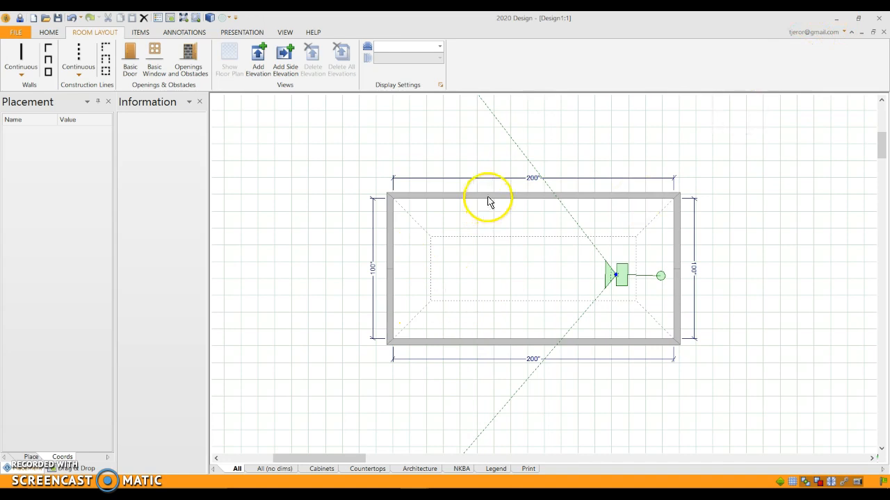
left_click(490, 198)
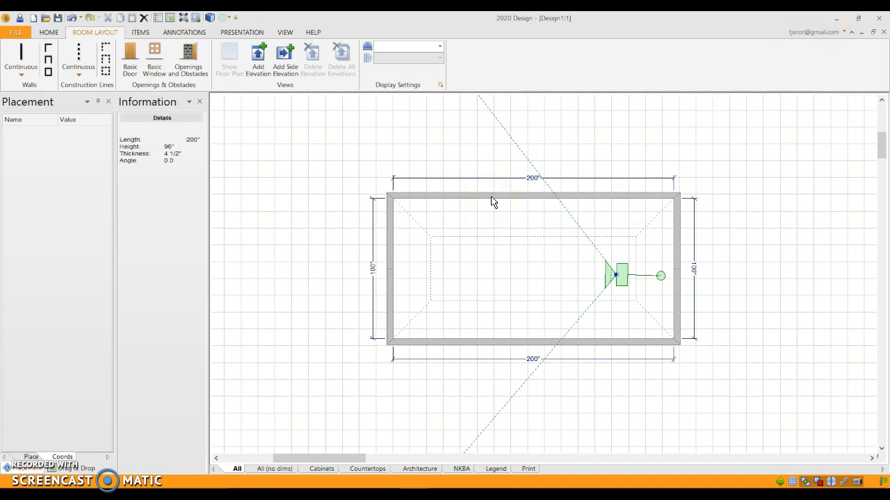
left_click(455, 302)
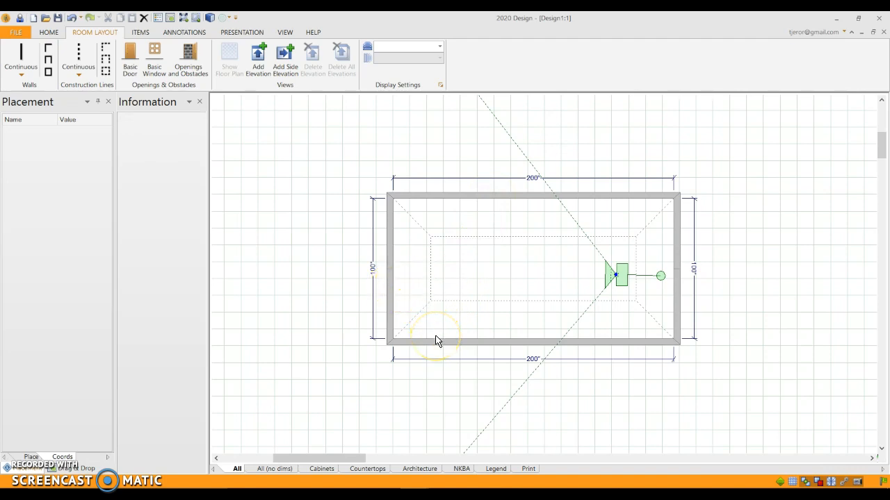
left_click(436, 341)
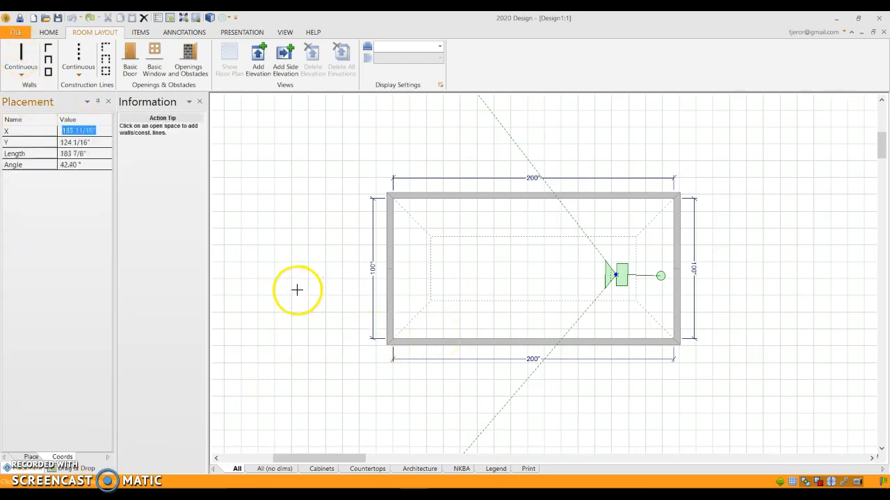
Step: Draw two 25-inch closet walls and set their beginning height to 84 inches
left_click(297, 289)
type("25")
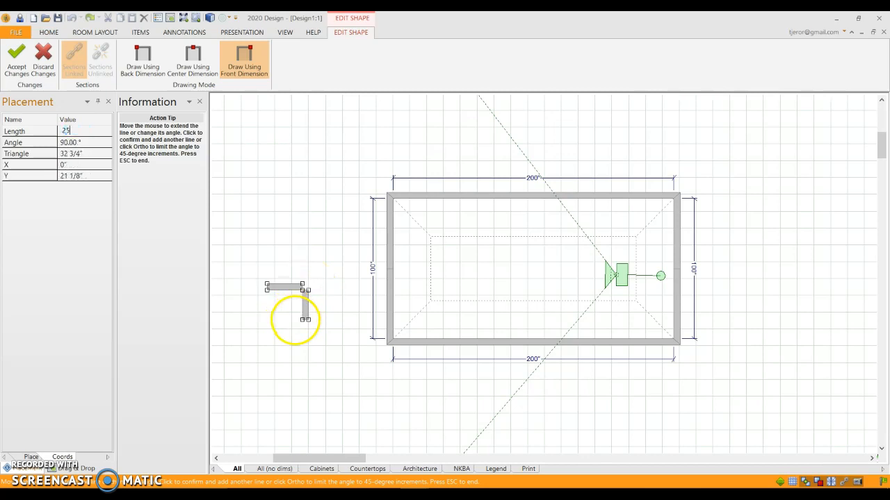
left_click(15, 59)
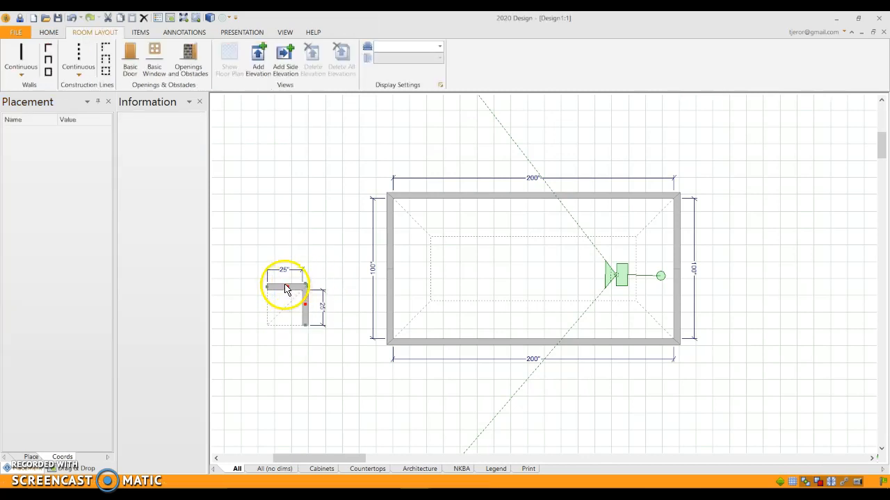
double_click(285, 287)
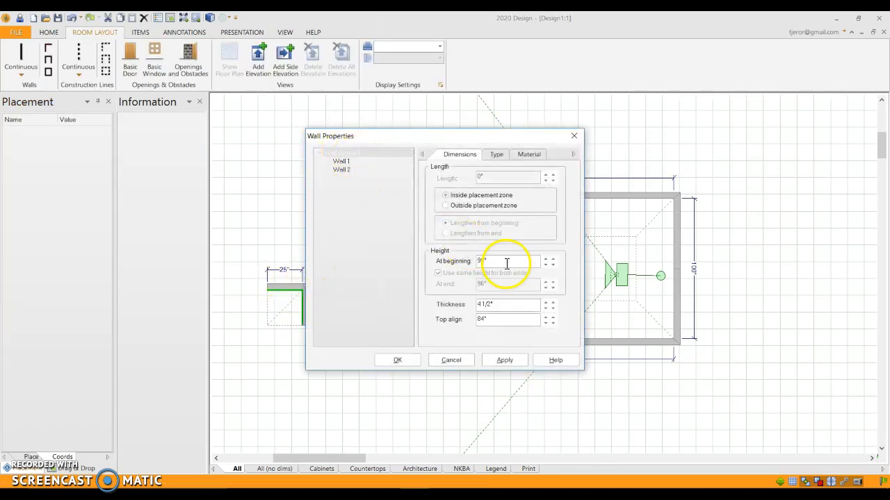
type("84")
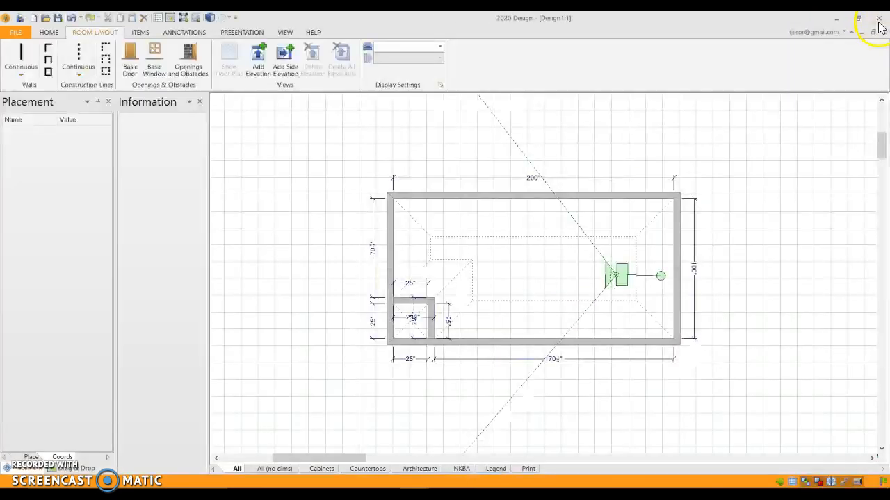
mouse_move(458, 316)
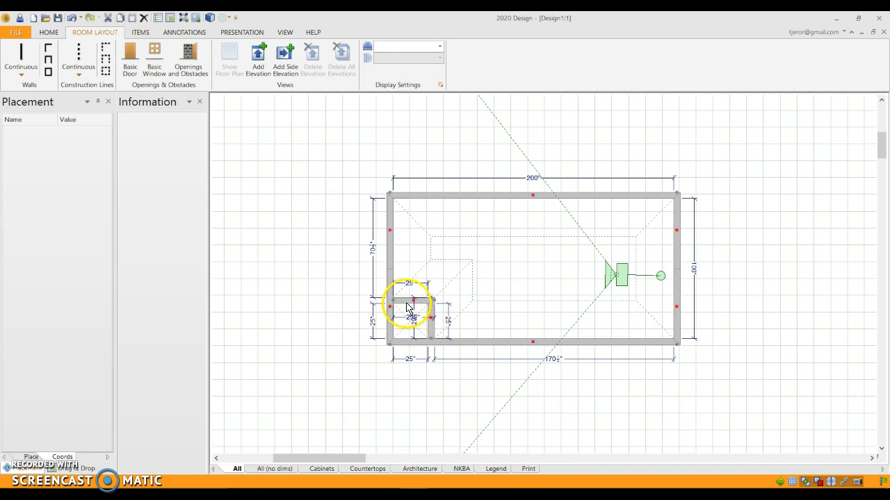
Step: Set the closet walls to 'Use same height for both ends' and 'Do not connect to ceiling'
double_click(410, 306)
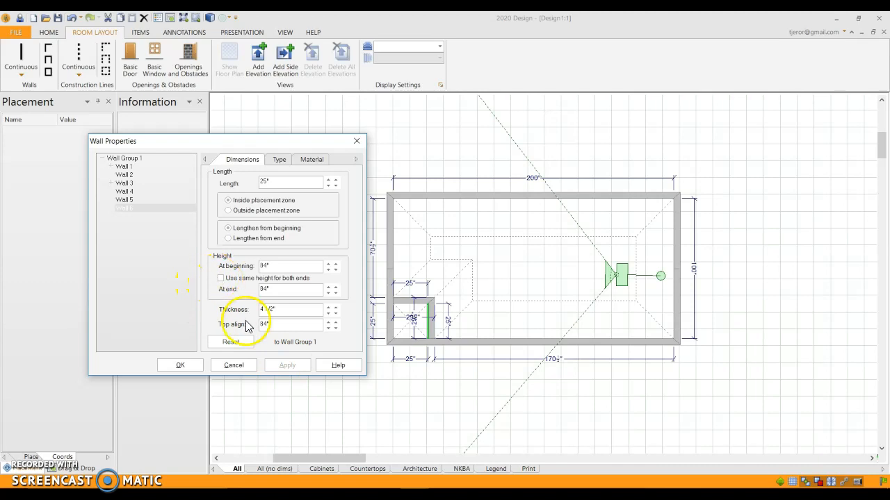
left_click(221, 278)
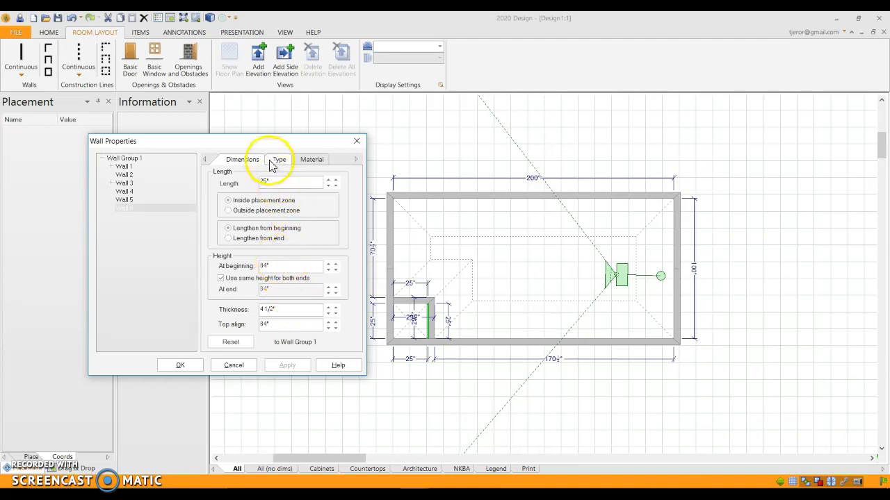
left_click(278, 159)
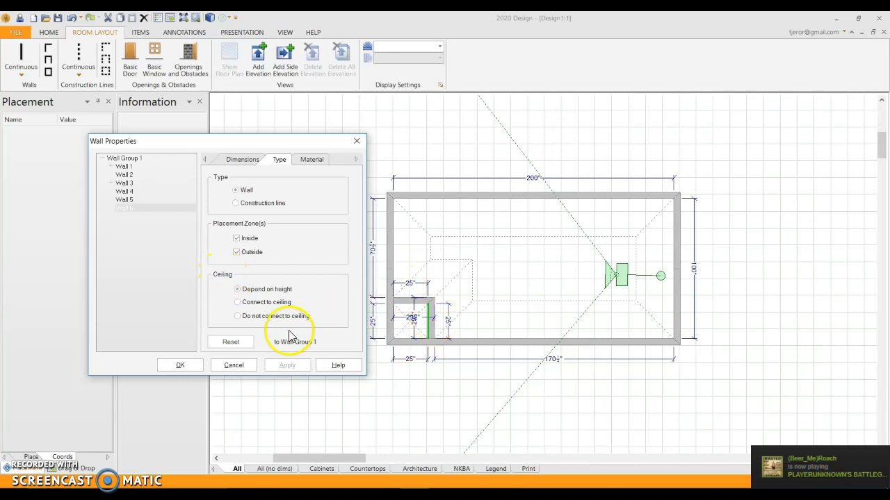
left_click(237, 316)
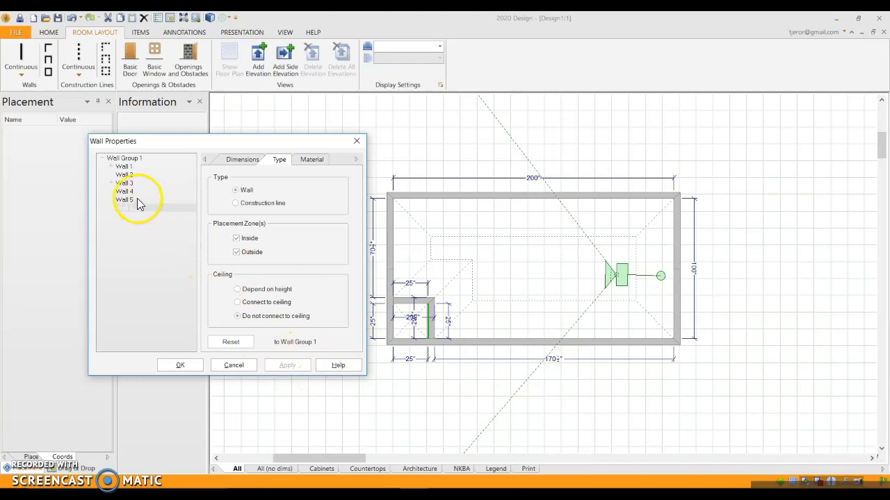
left_click(237, 289)
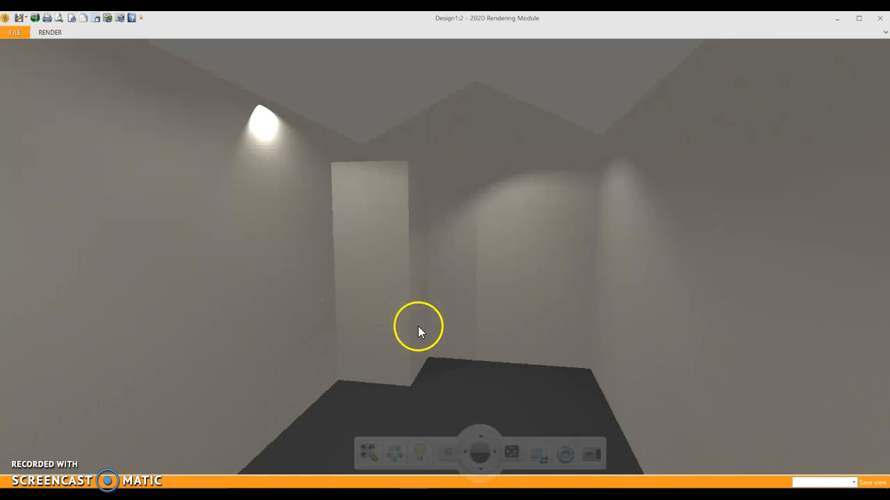
mouse_move(371, 274)
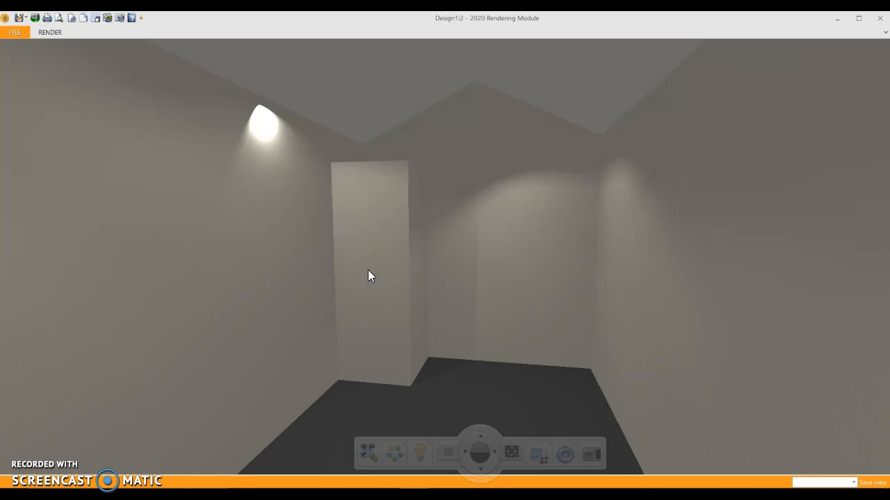
mouse_move(375, 281)
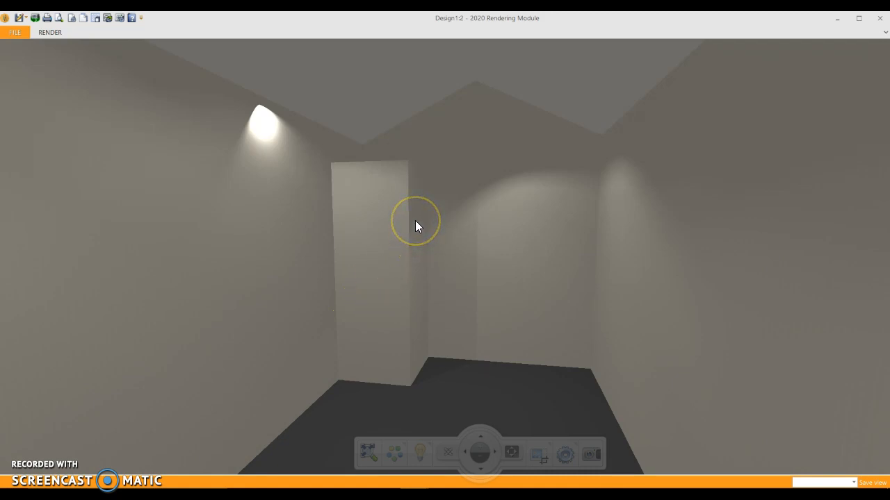
mouse_move(406, 229)
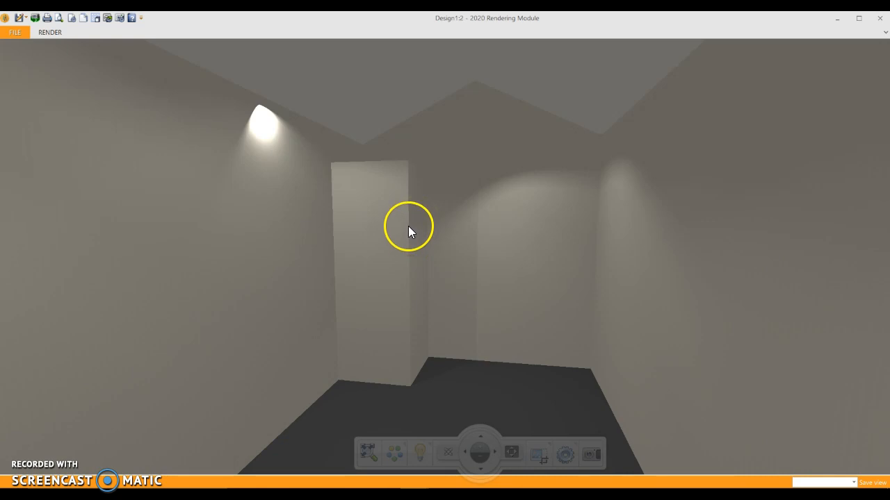
mouse_move(433, 223)
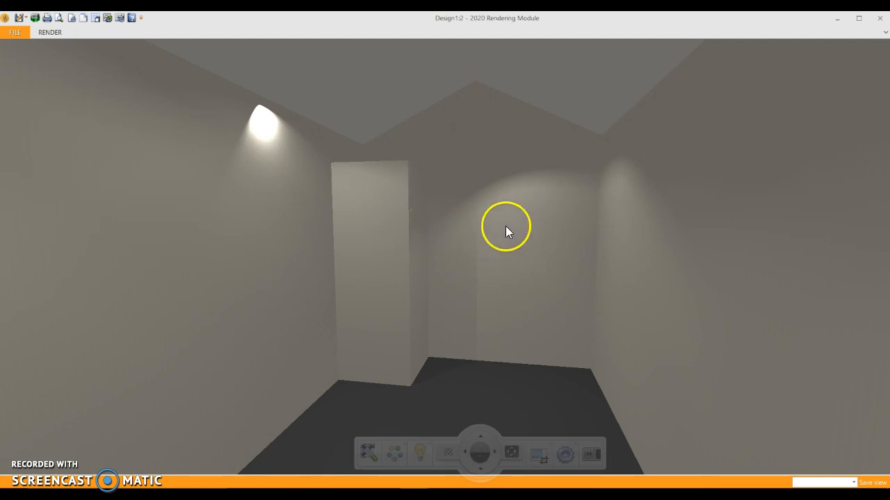
mouse_move(485, 262)
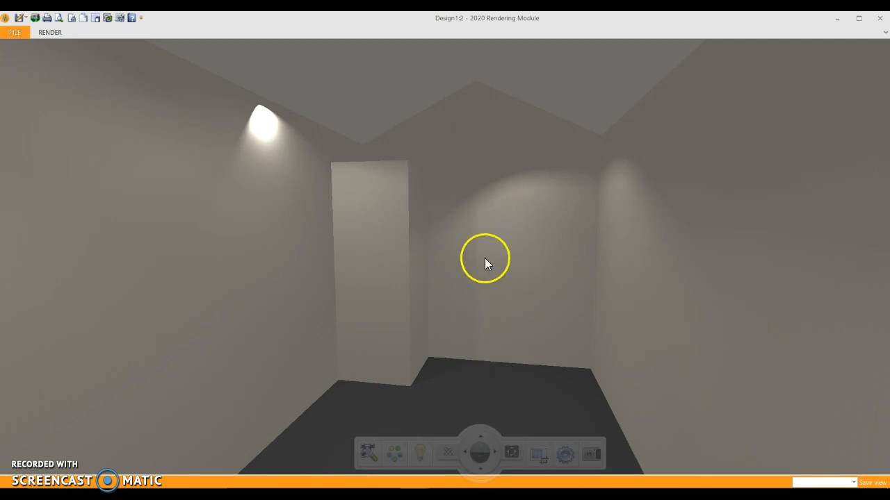
mouse_move(565, 382)
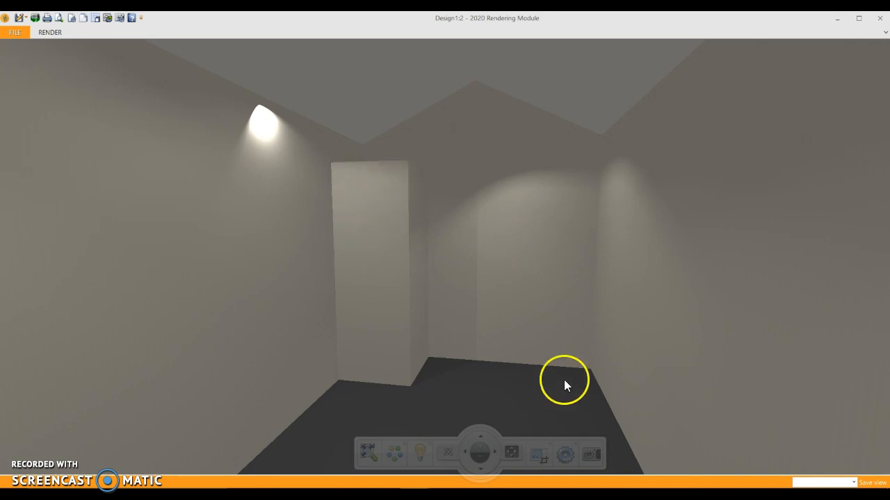
mouse_move(611, 172)
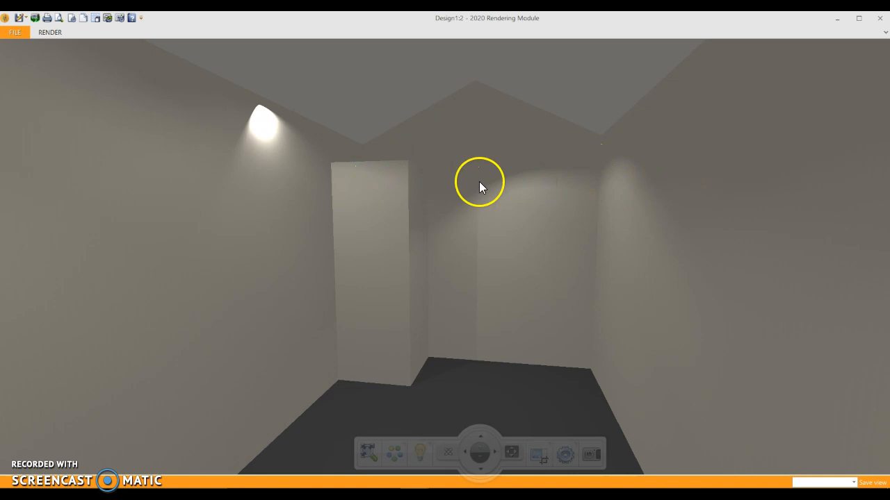
mouse_move(411, 188)
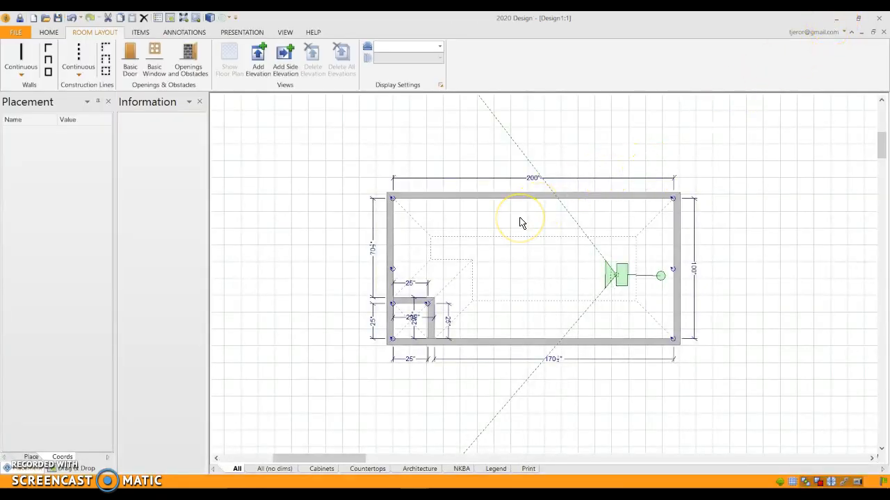
Step: Draw a rectangle above the closet, convert it to a 3D.SHAPE, and create its elevation
left_click(140, 32)
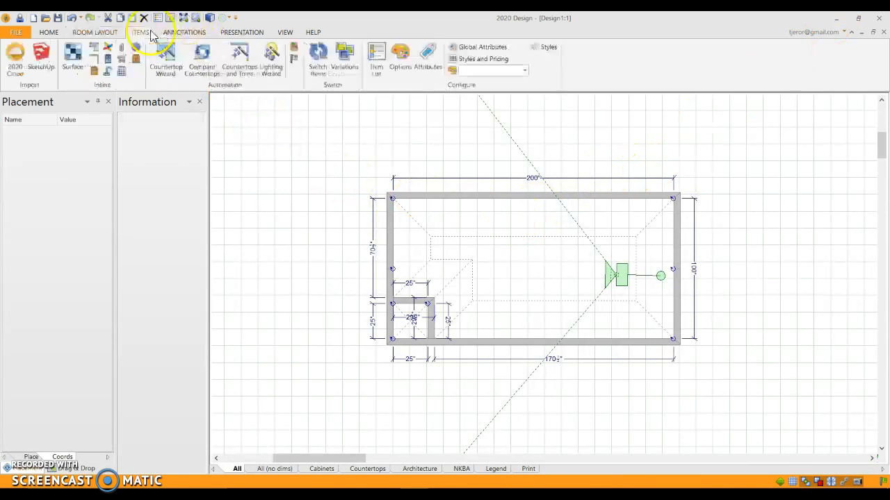
left_click(183, 32)
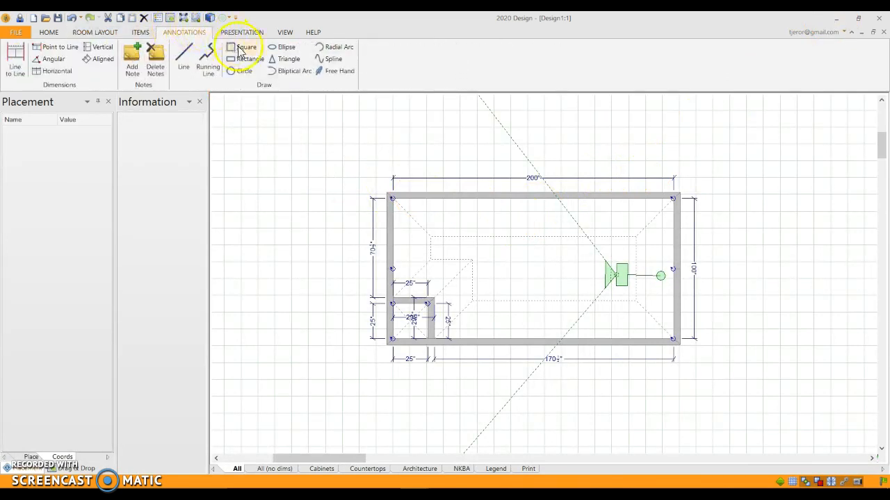
left_click(246, 46)
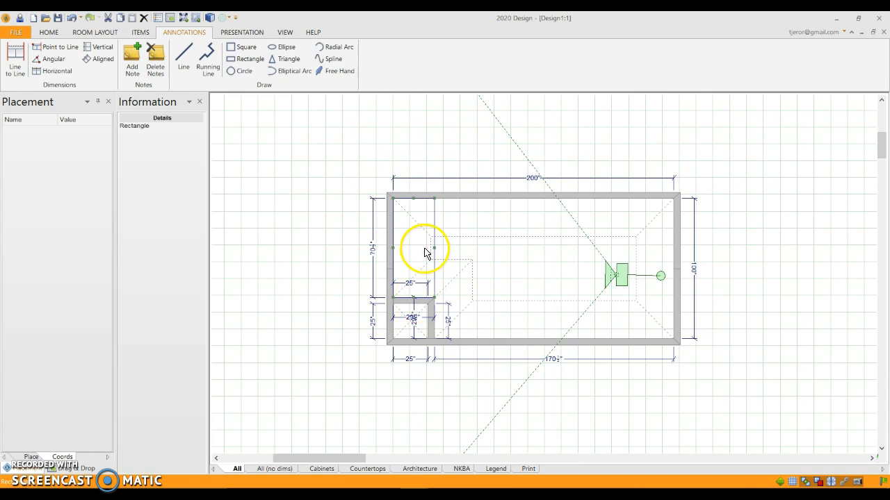
right_click(426, 252)
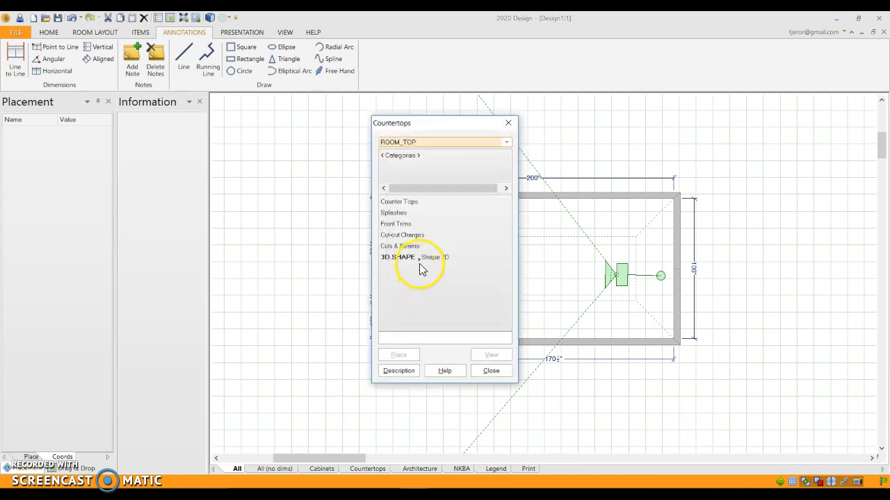
left_click(491, 371)
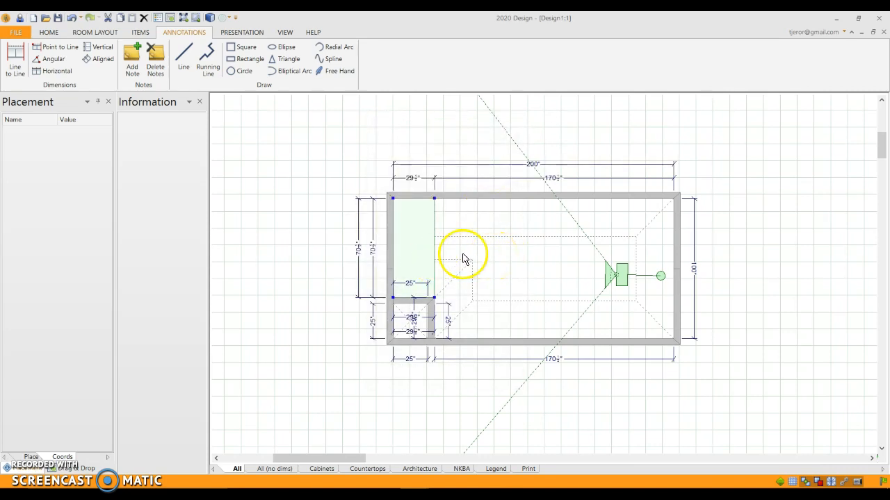
left_click_drag(463, 259, 438, 127)
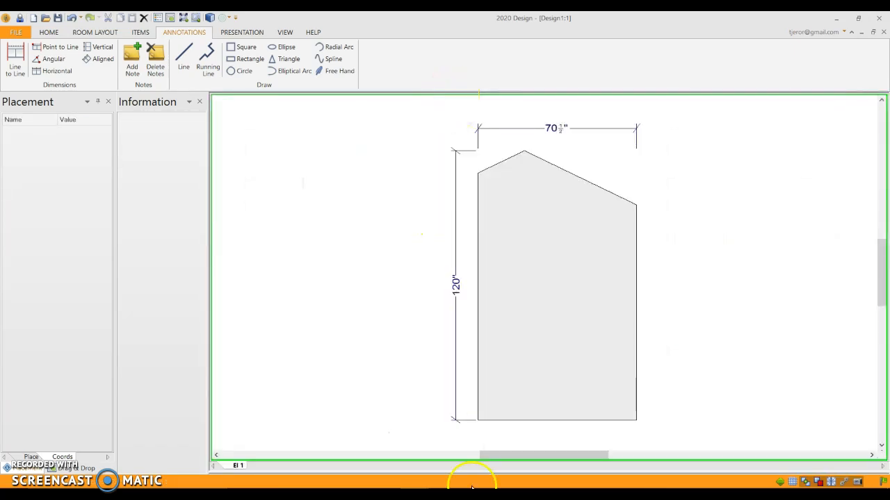
mouse_move(487, 480)
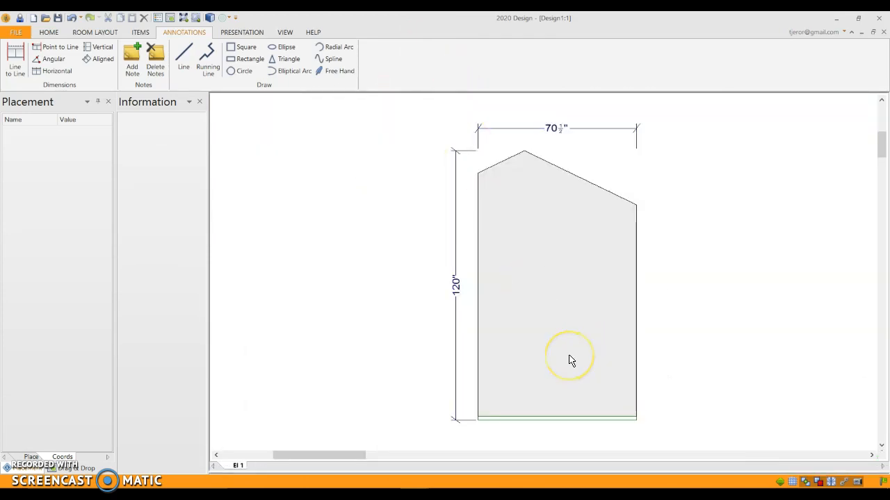
Step: Select the thin 3D shape strip at the elevation's bottom and open its Attributes
left_click(570, 360)
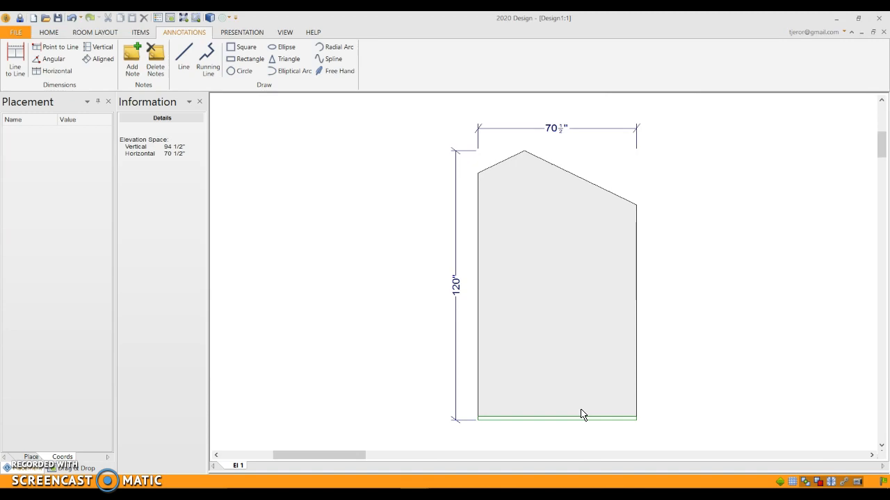
left_click(579, 417)
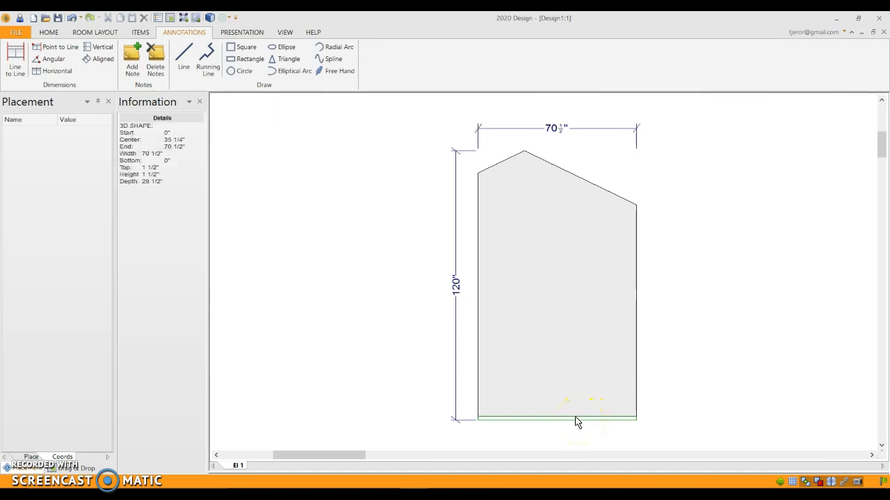
left_click(577, 417)
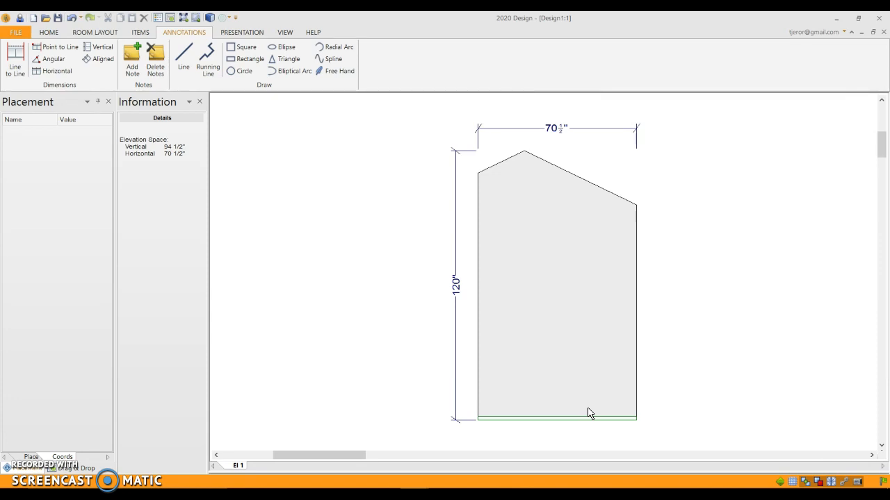
left_click(556, 416)
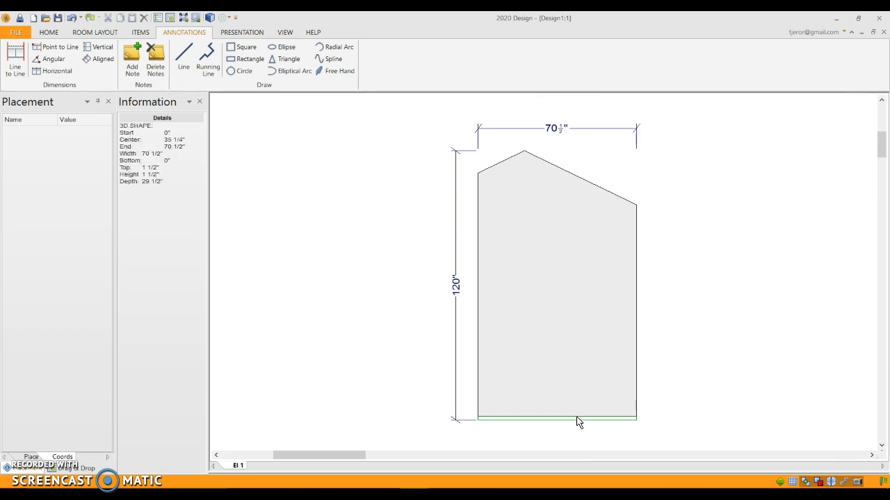
mouse_move(577, 424)
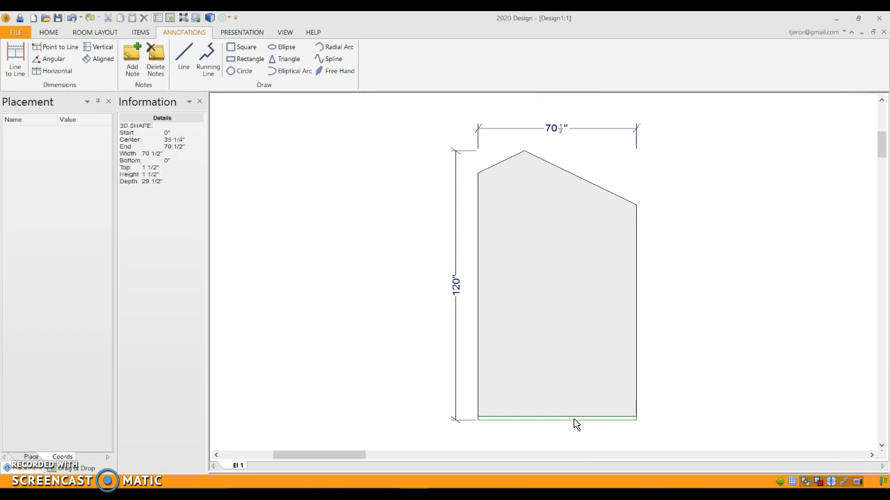
left_click(556, 418)
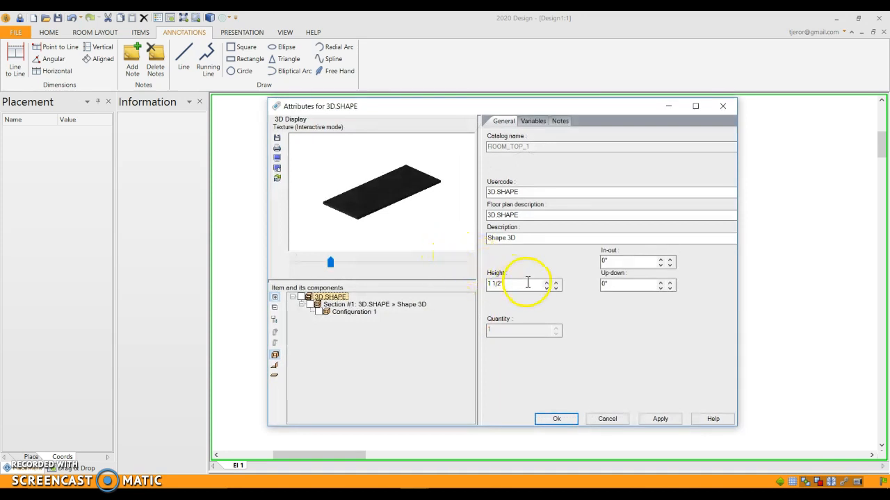
Step: Set the 3D shape height to 12 inches and apply a beige Generic paint texture
type("12")
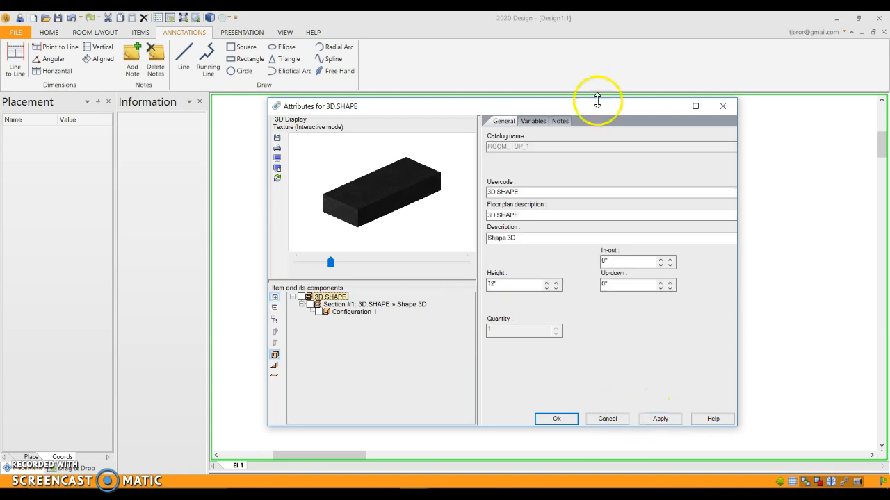
left_click(532, 120)
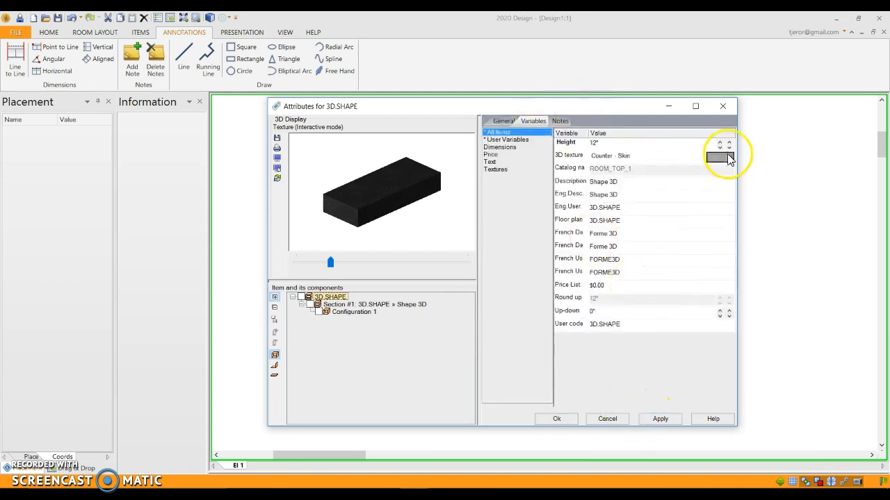
left_click(720, 156)
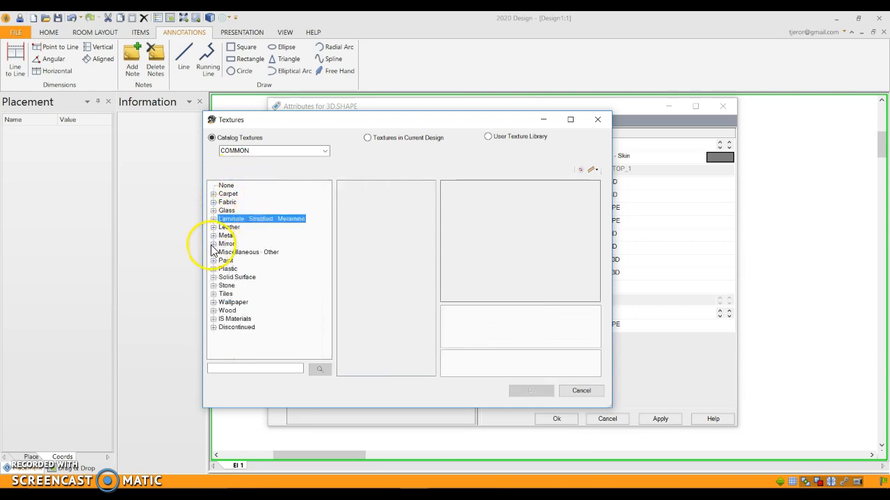
left_click(215, 259)
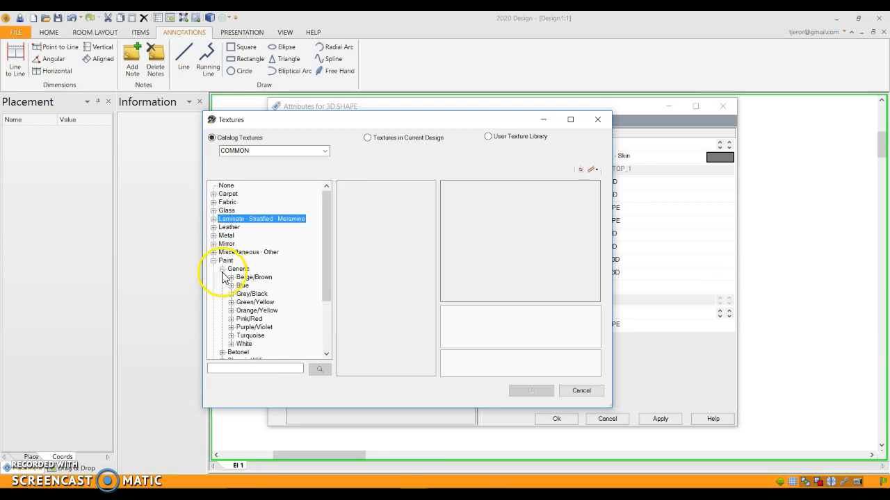
left_click(232, 277)
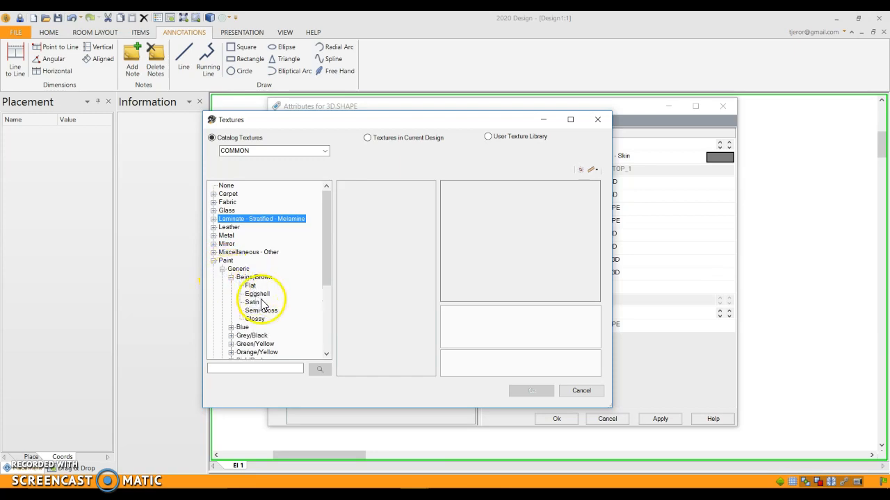
left_click(250, 285)
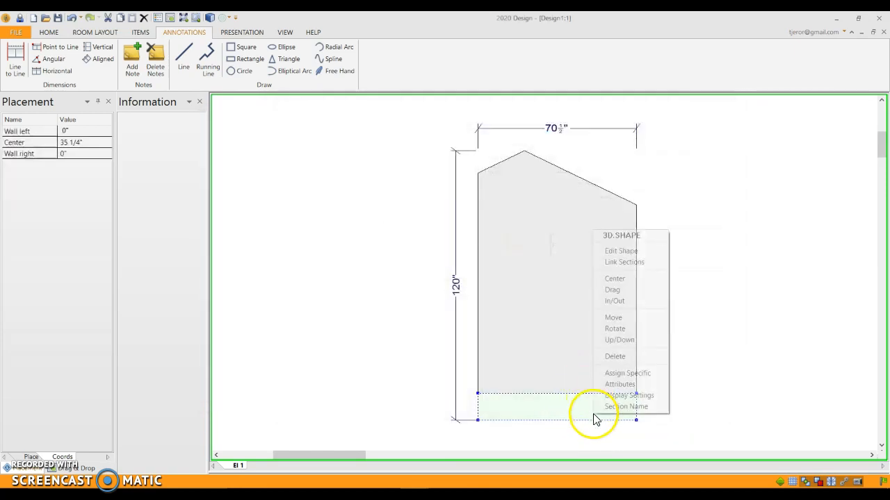
mouse_move(638, 356)
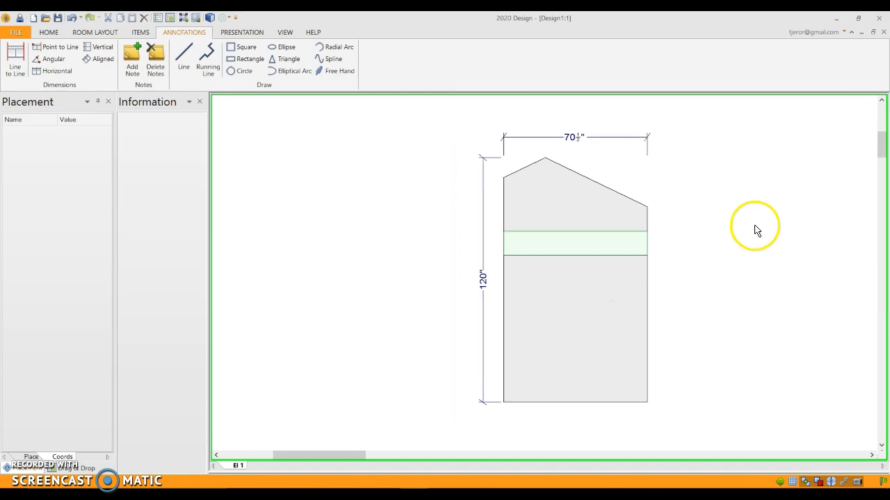
mouse_move(624, 205)
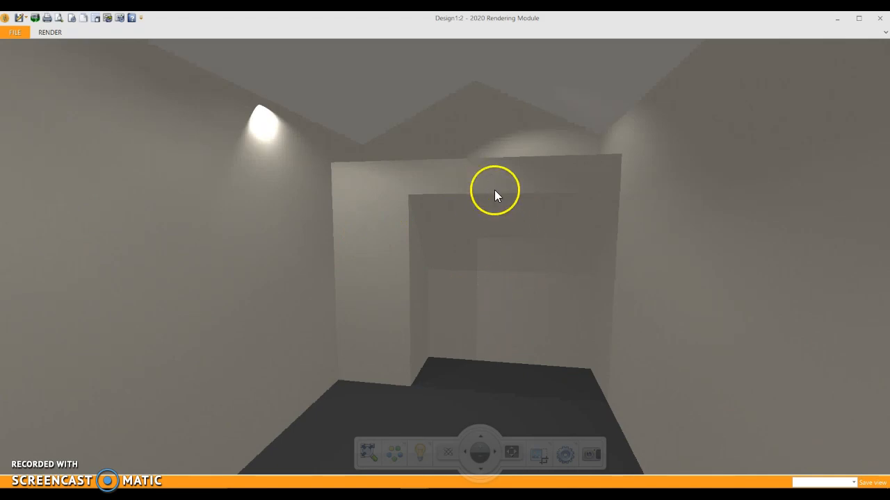
mouse_move(536, 196)
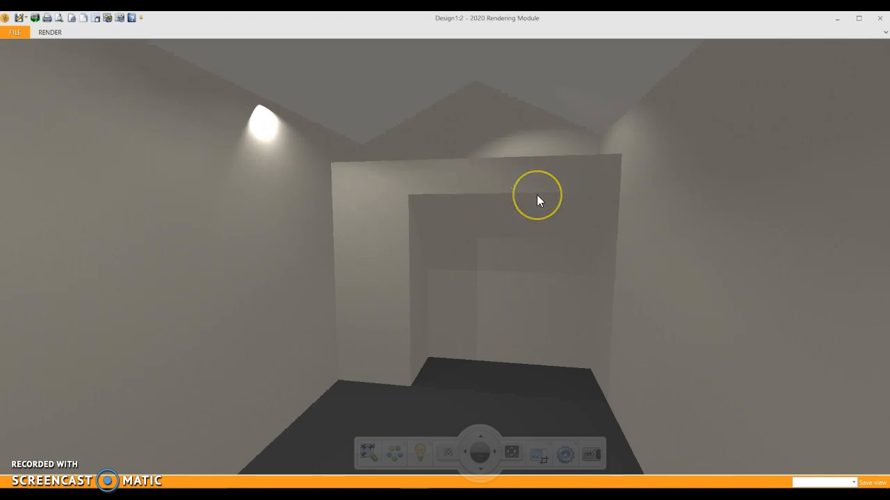
mouse_move(539, 187)
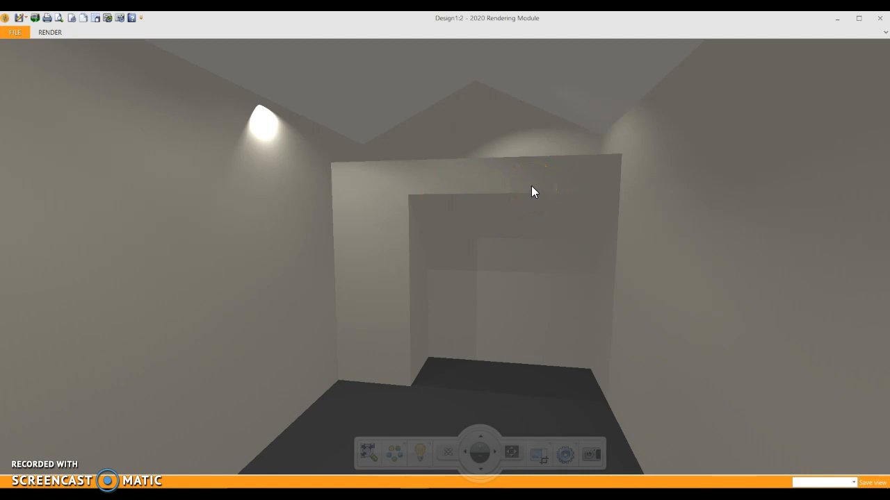
mouse_move(528, 188)
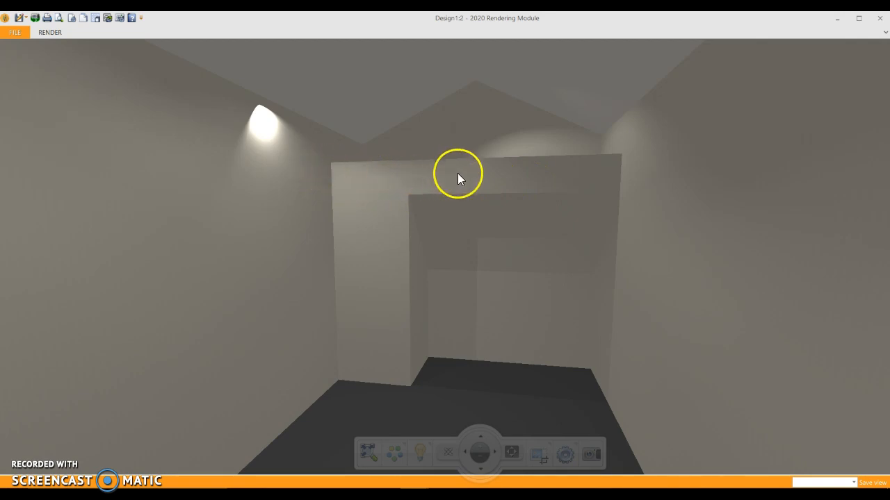
mouse_move(310, 187)
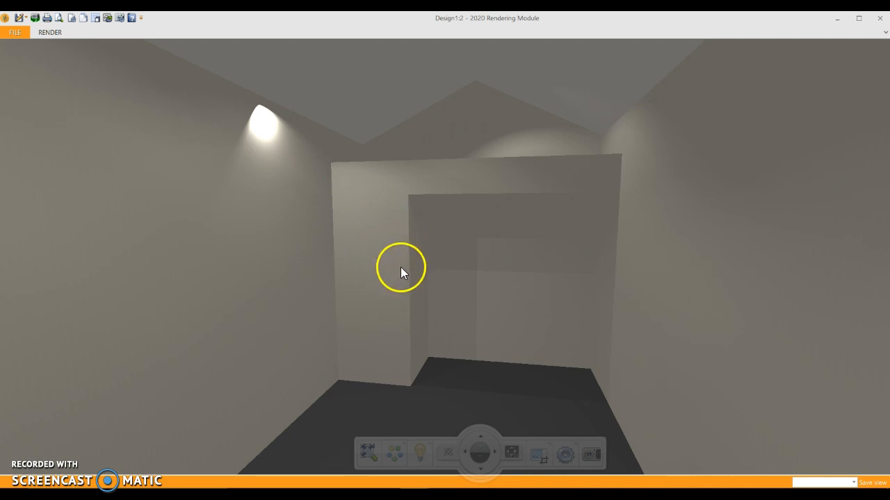
mouse_move(586, 180)
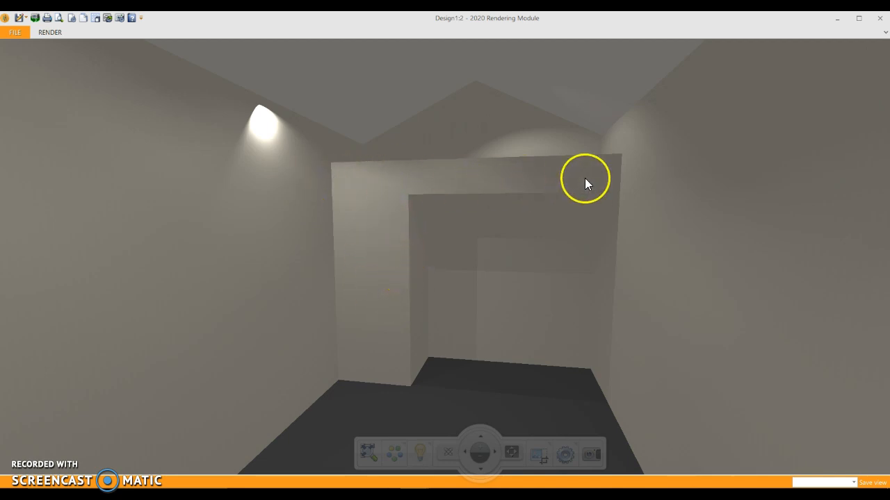
mouse_move(294, 172)
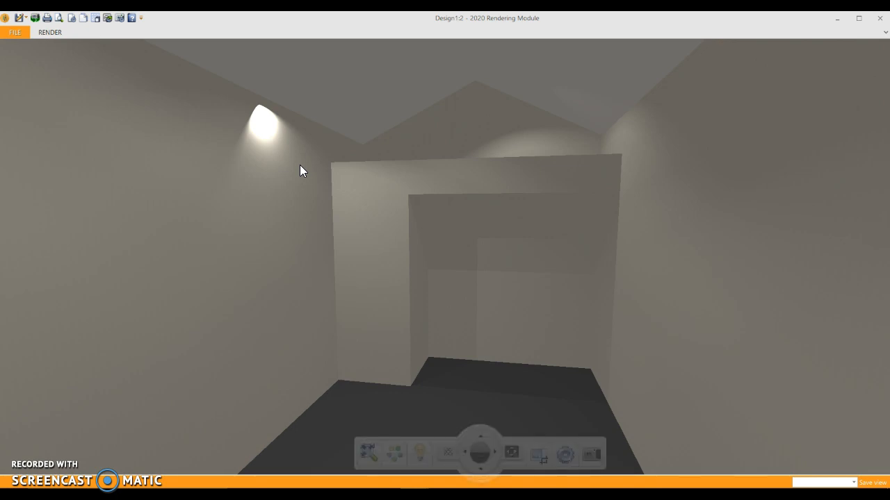
mouse_move(367, 167)
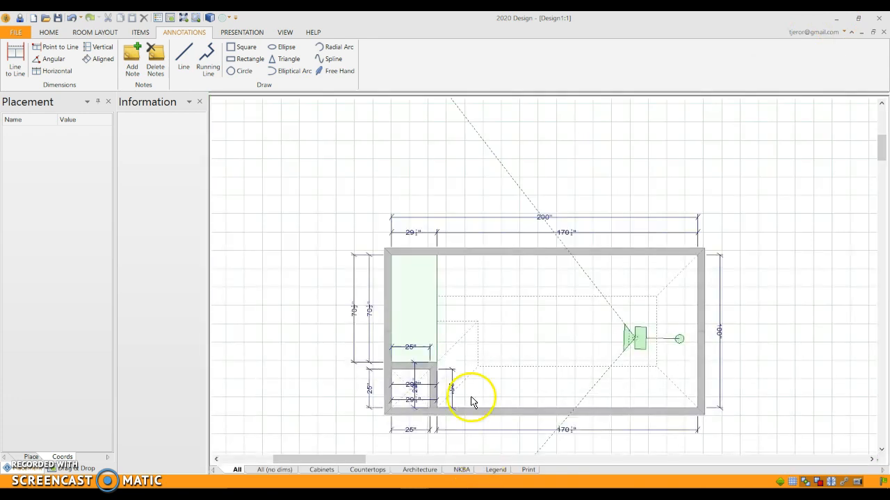
Step: Stretch the 3D shape with Edit Shape to 62 inches deep and confirm its Attributes
right_click(472, 382)
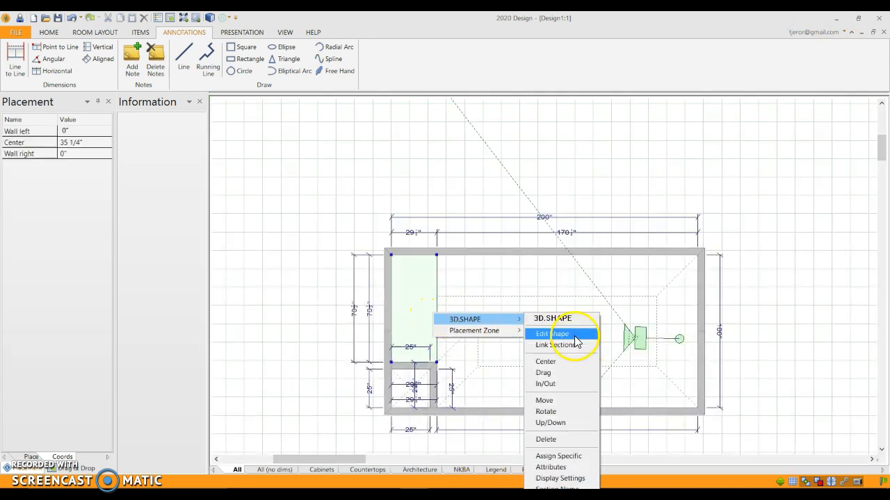
left_click(551, 334)
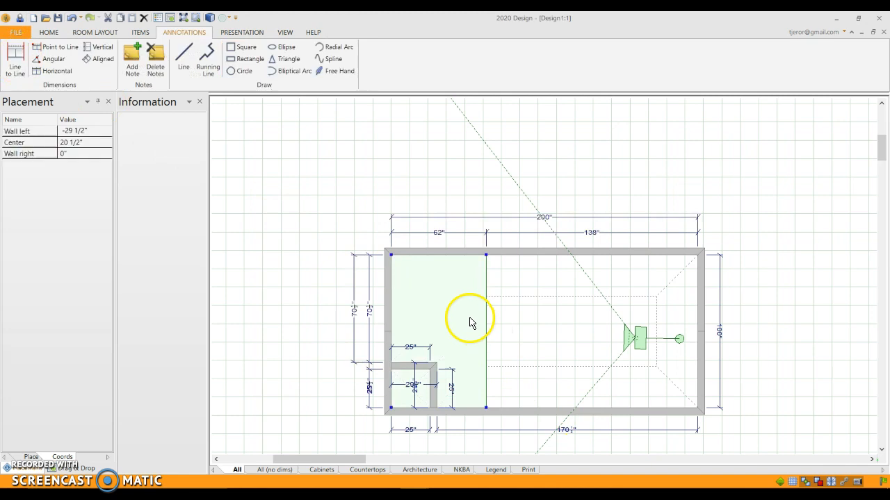
double_click(469, 322)
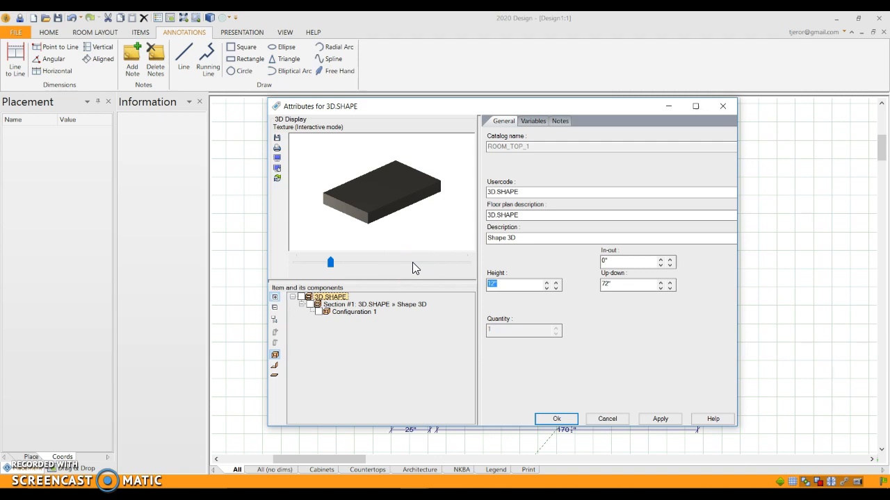
left_click(556, 419)
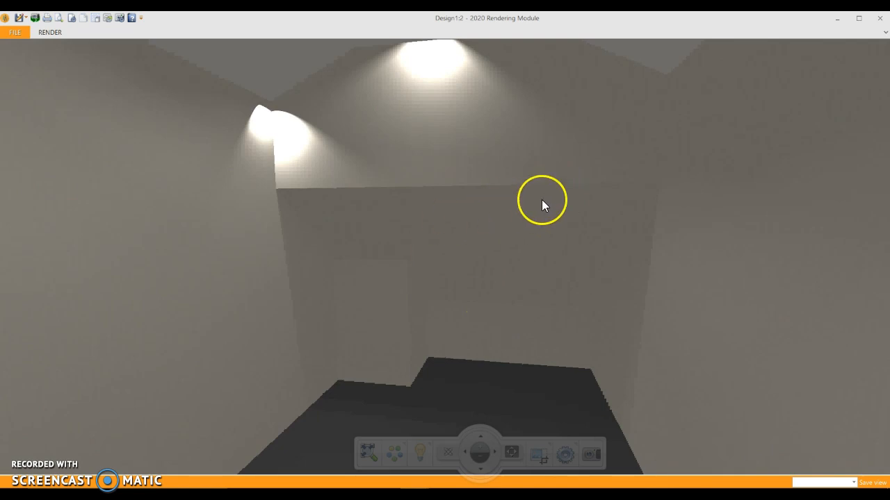
mouse_move(426, 213)
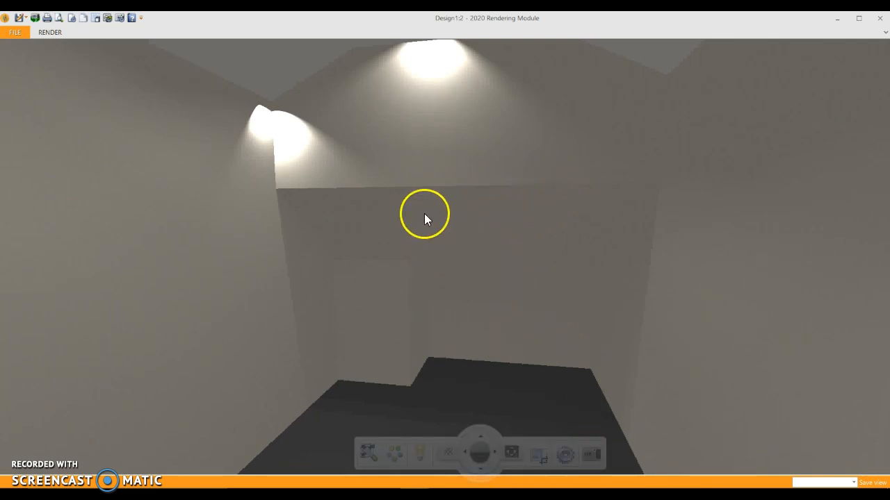
mouse_move(443, 225)
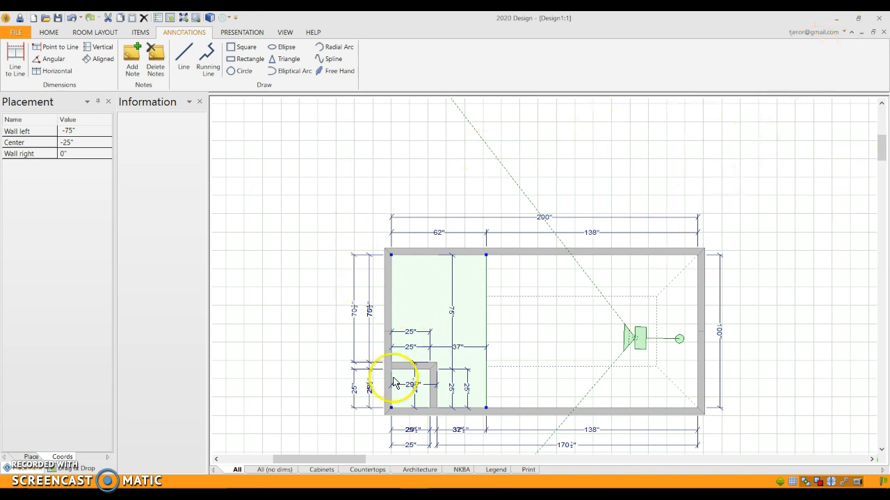
mouse_move(742, 209)
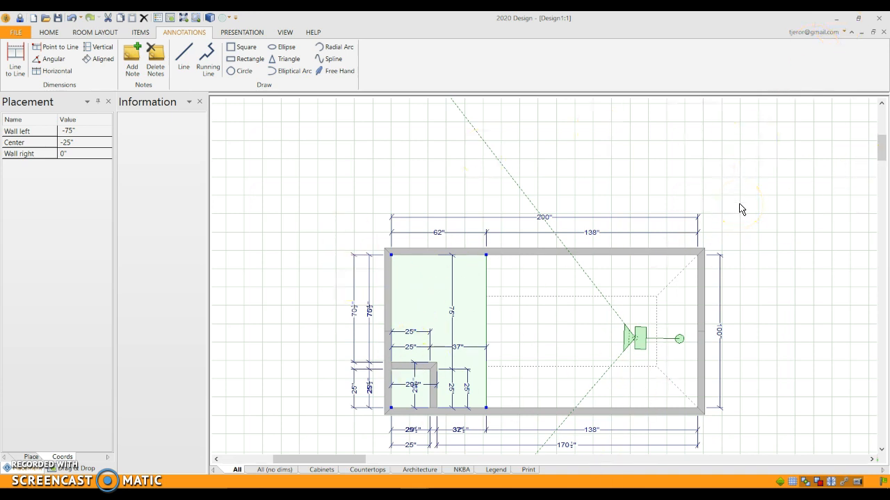